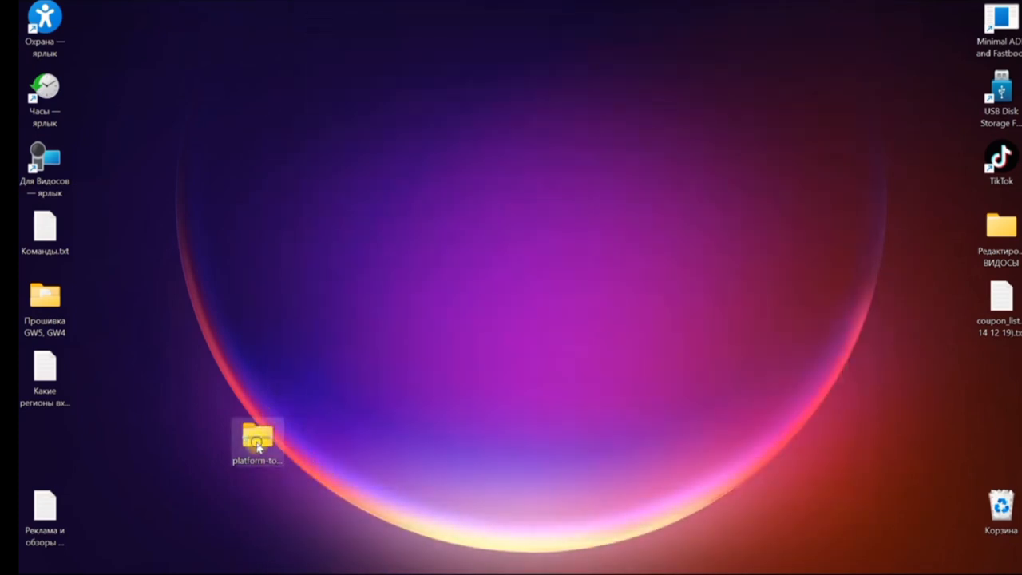
# - Extract the platform-tools zip into Desktop\platform-tools
pyautogui.rightClick(257, 439)
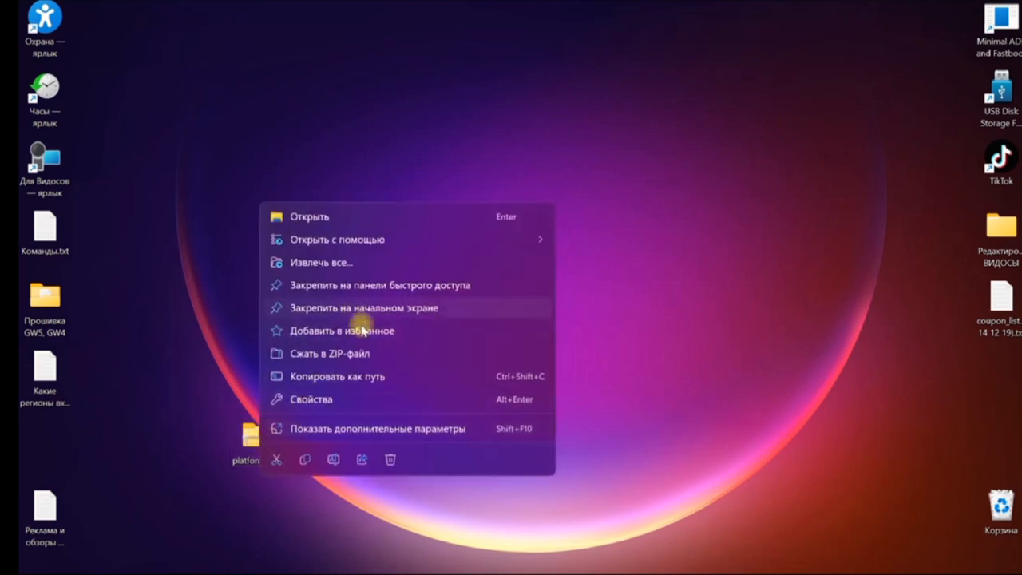
pyautogui.moveTo(371, 298)
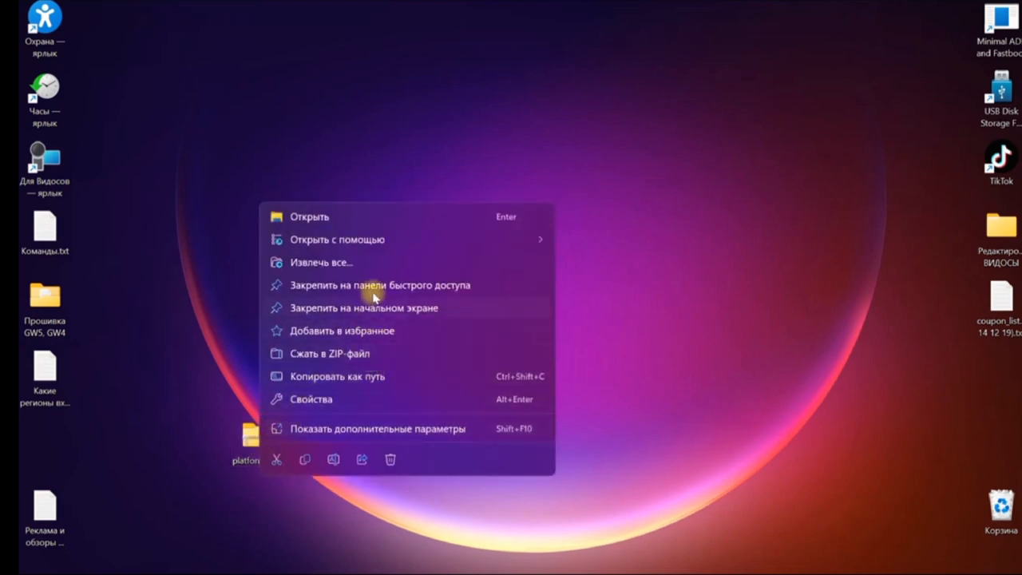
pyautogui.click(321, 262)
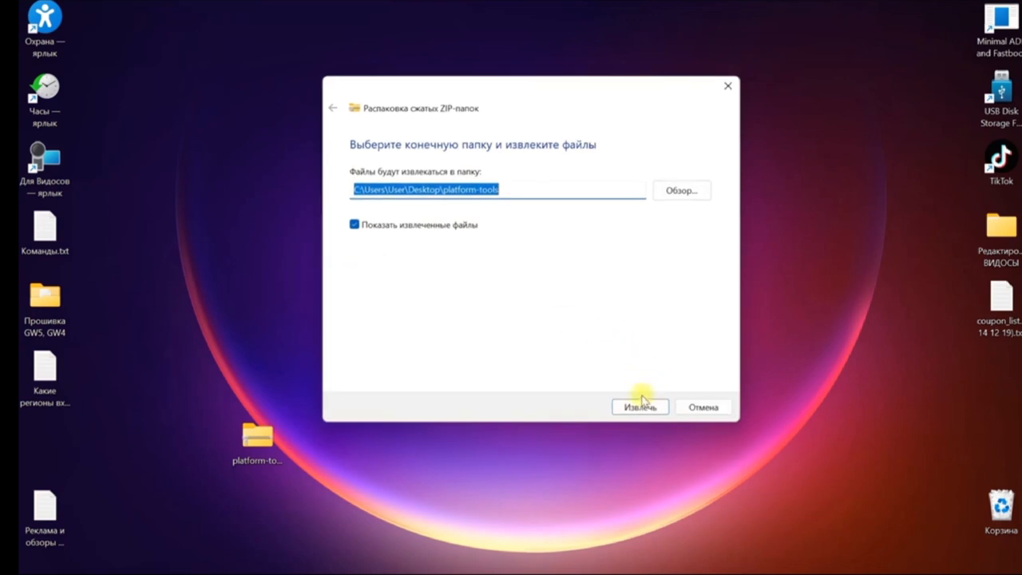
pyautogui.click(639, 407)
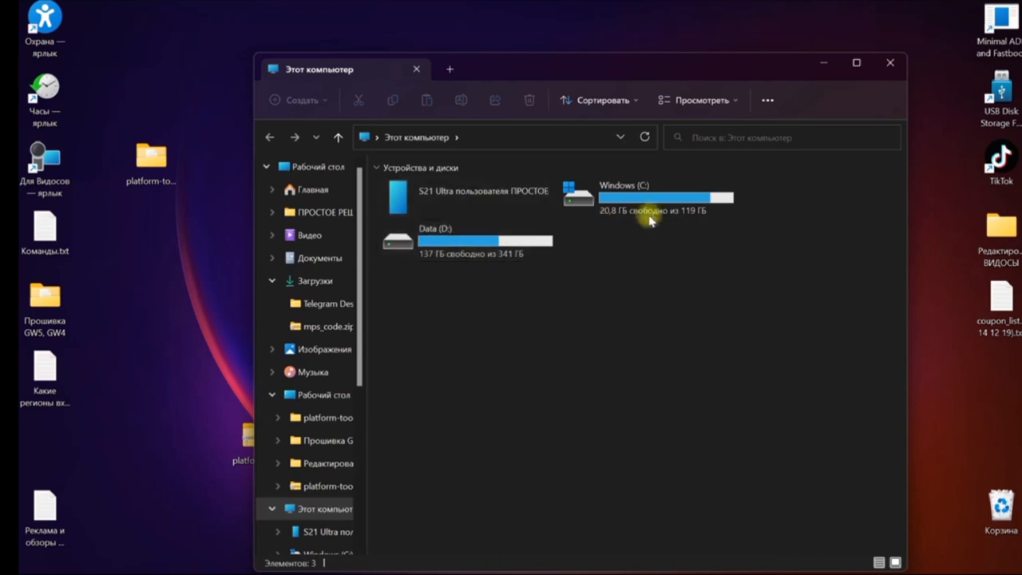
# - Open the Windows (C:) drive from This PC
pyautogui.doubleClick(647, 197)
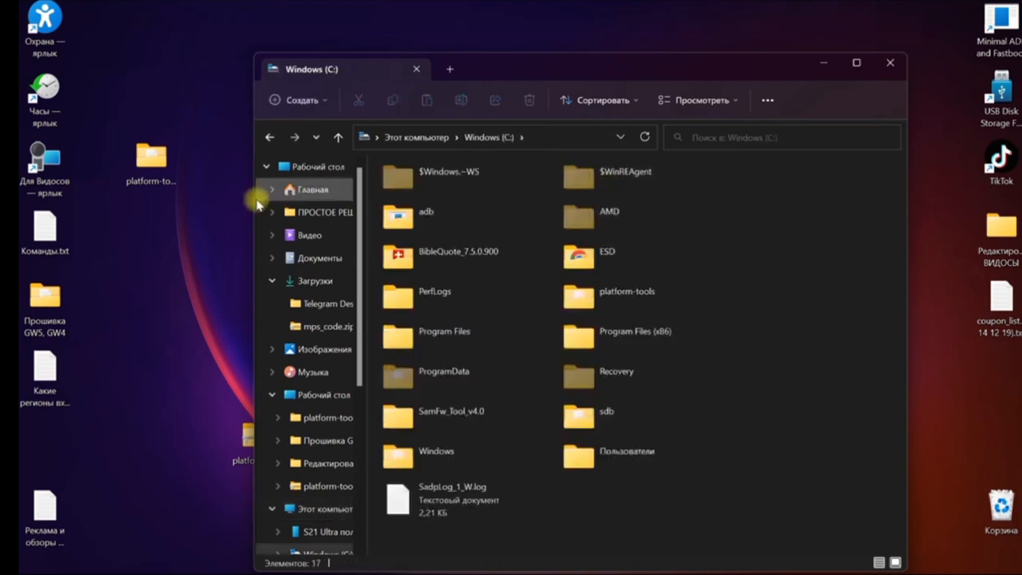
pyautogui.moveTo(800, 423)
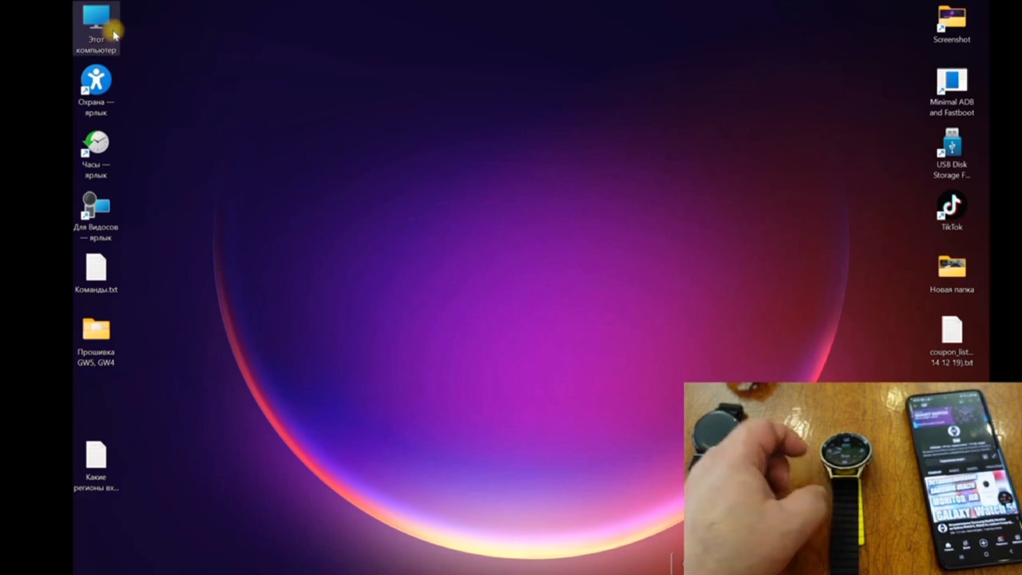
# - Open This PC, then Windows (C:), then the platform-tools folder
pyautogui.doubleClick(95, 20)
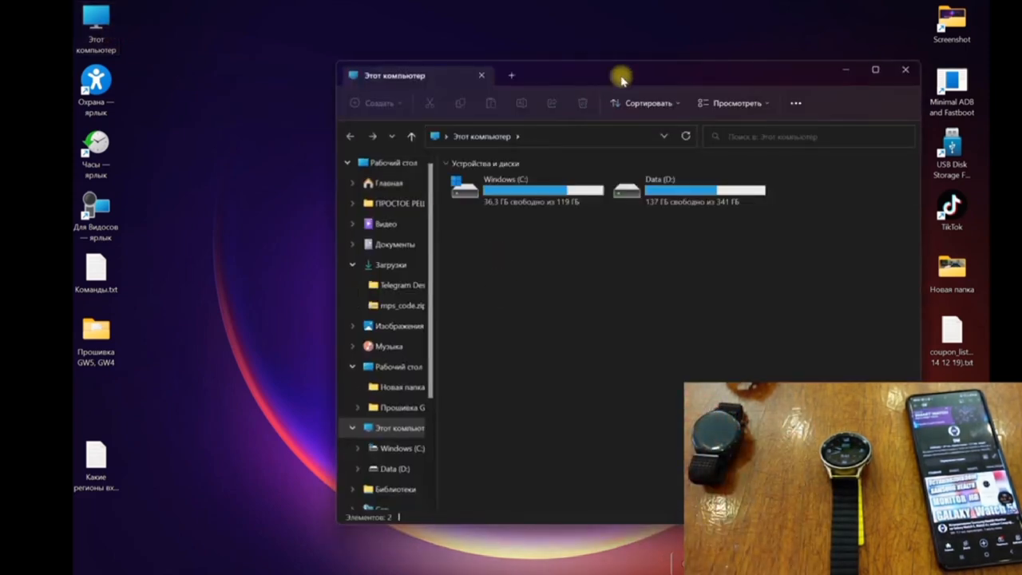
pyautogui.moveTo(623, 75); pyautogui.dragTo(526, 93)
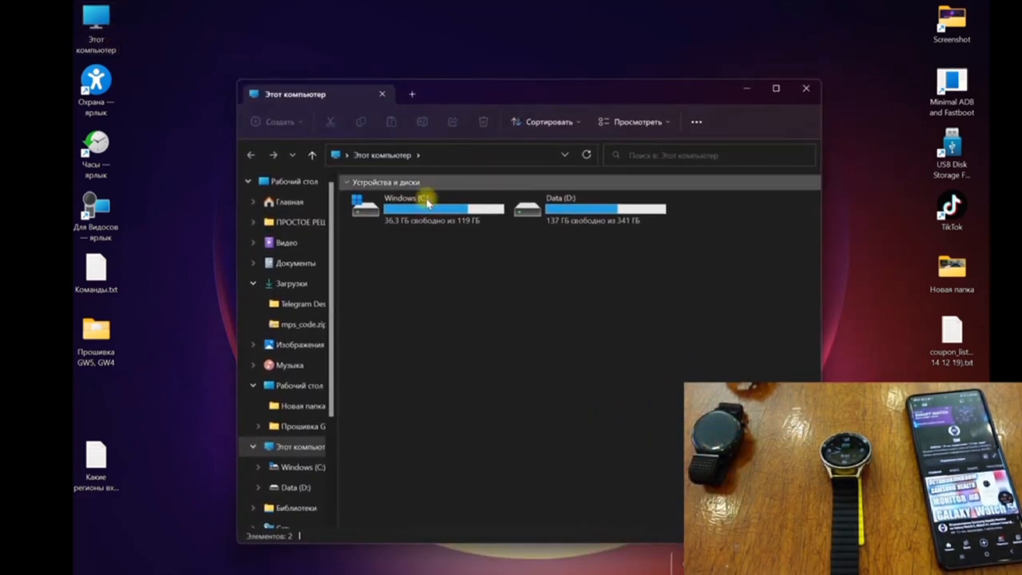
pyautogui.doubleClick(399, 207)
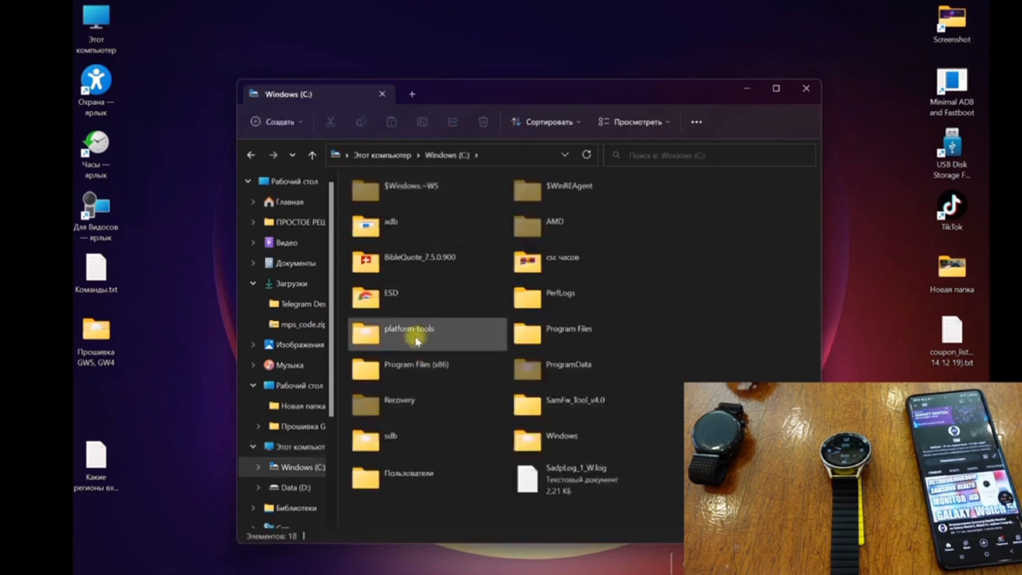
pyautogui.moveTo(415, 335)
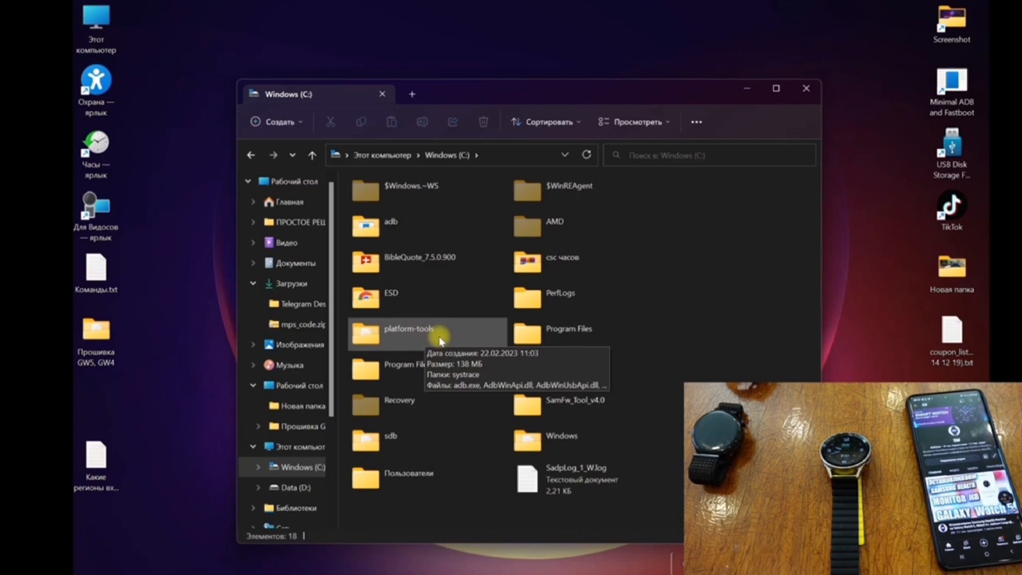
pyautogui.doubleClick(408, 328)
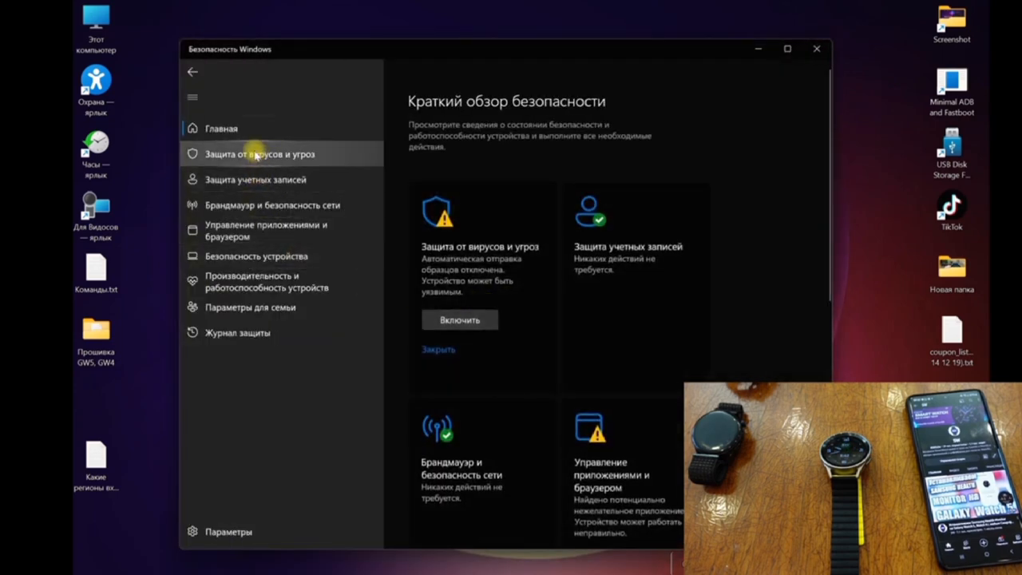
# - Scroll through the Virus & threat protection page to review its settings
pyautogui.scroll(-3)
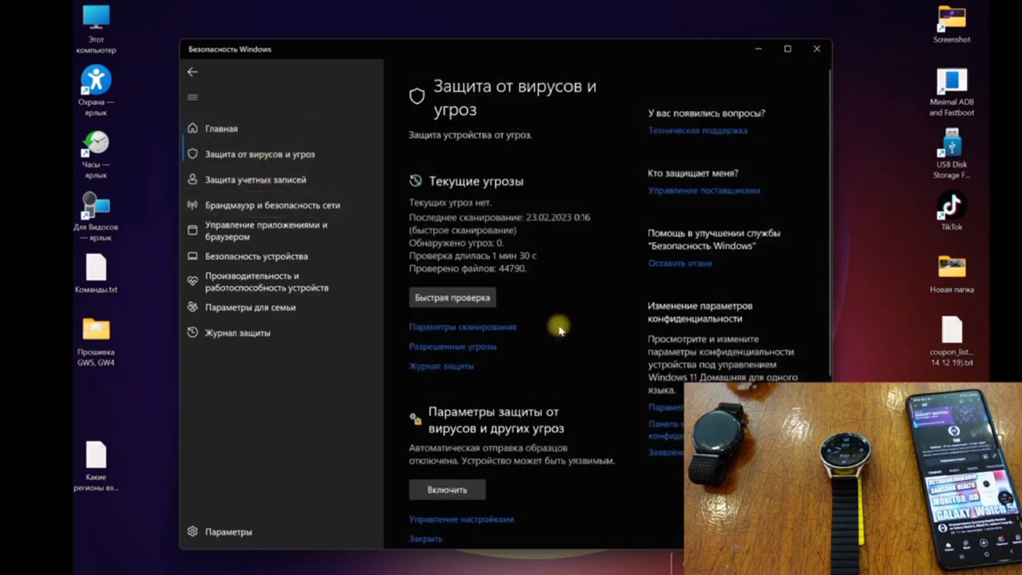
pyautogui.scroll(-3)
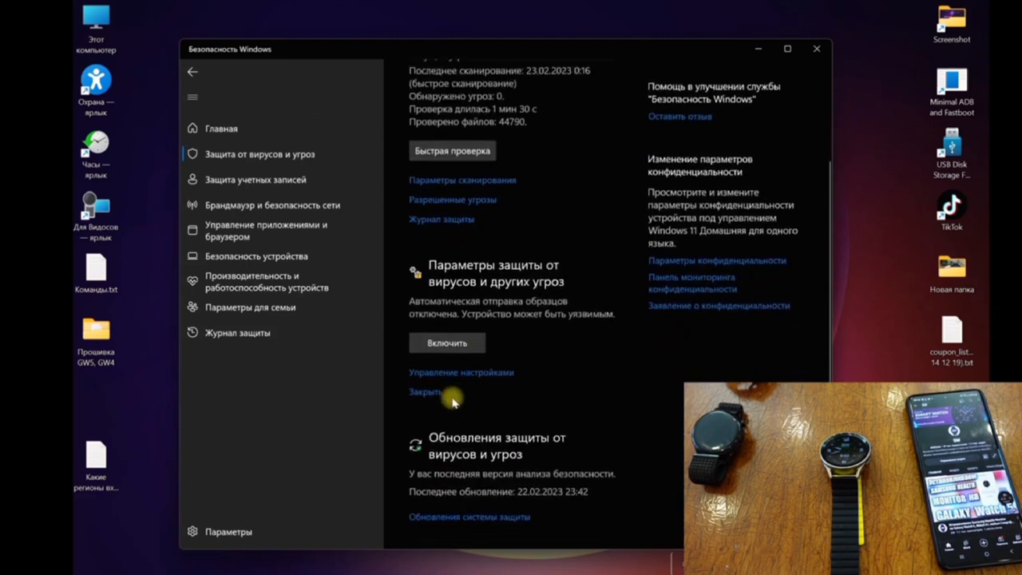
pyautogui.scroll(3)
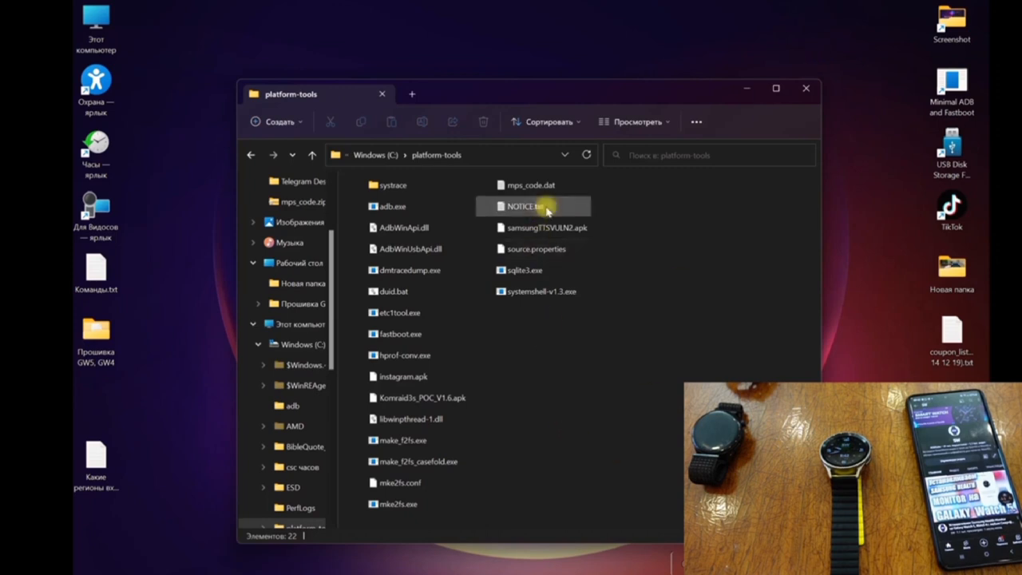
# - Open mps_code.dat in Notepad and enter SER as its content
pyautogui.click(530, 184)
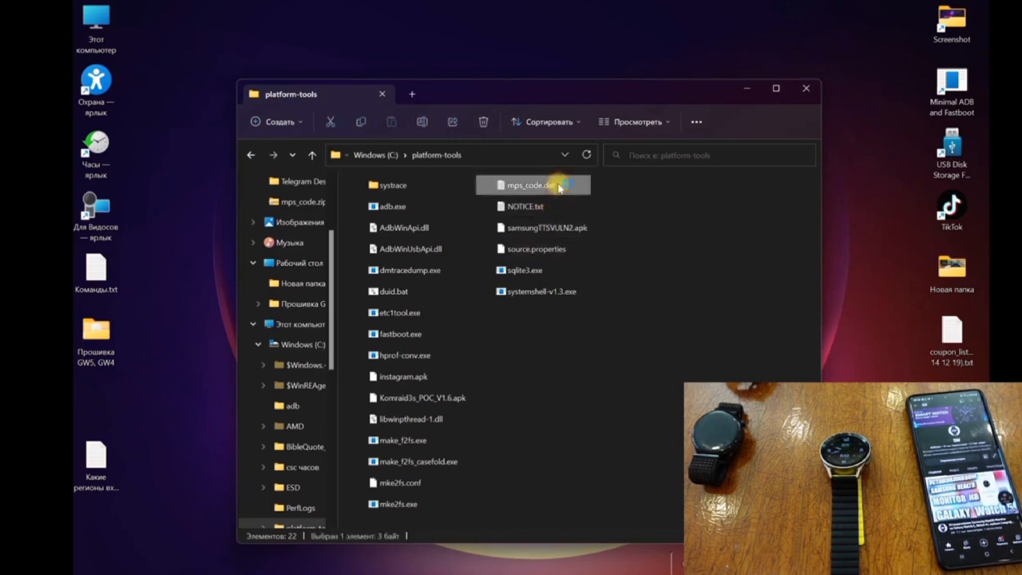
pyautogui.doubleClick(529, 185)
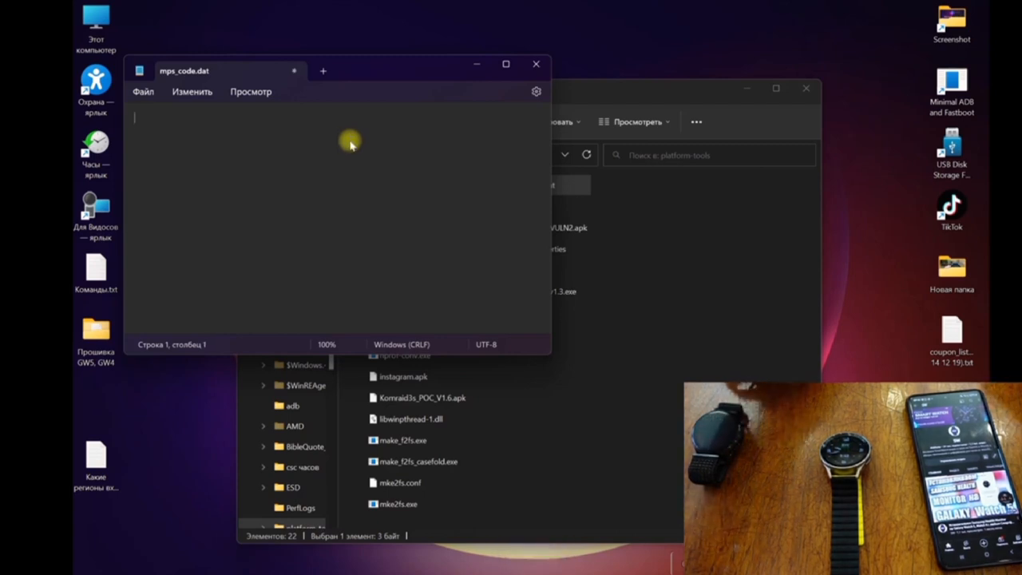
pyautogui.write('SER')
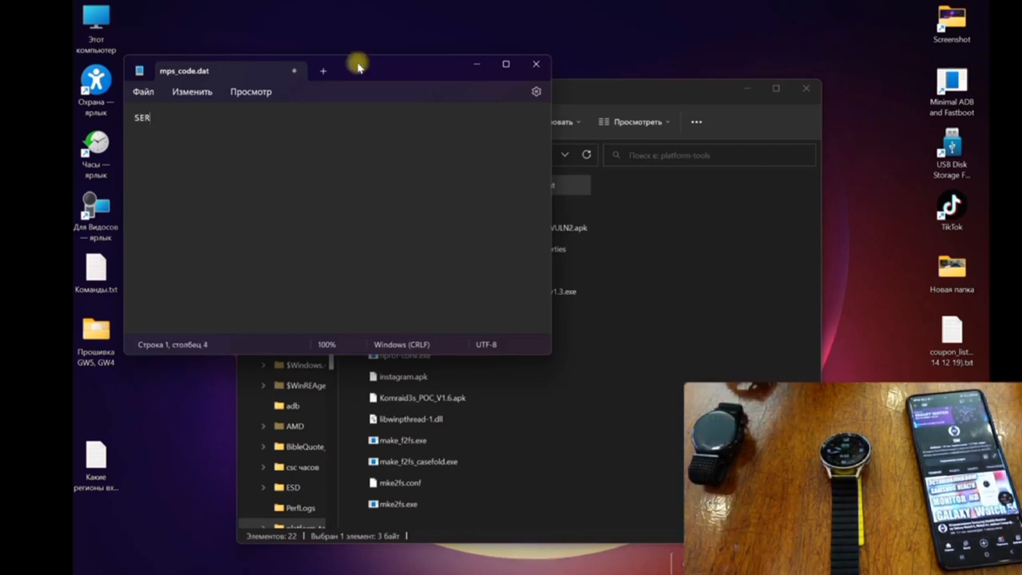
pyautogui.click(535, 64)
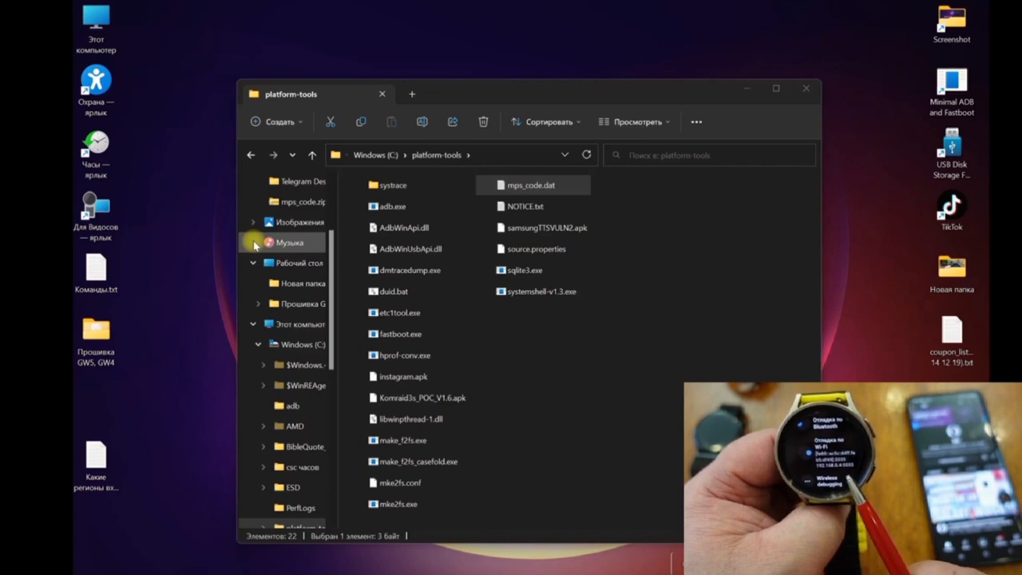
pyautogui.click(393, 291)
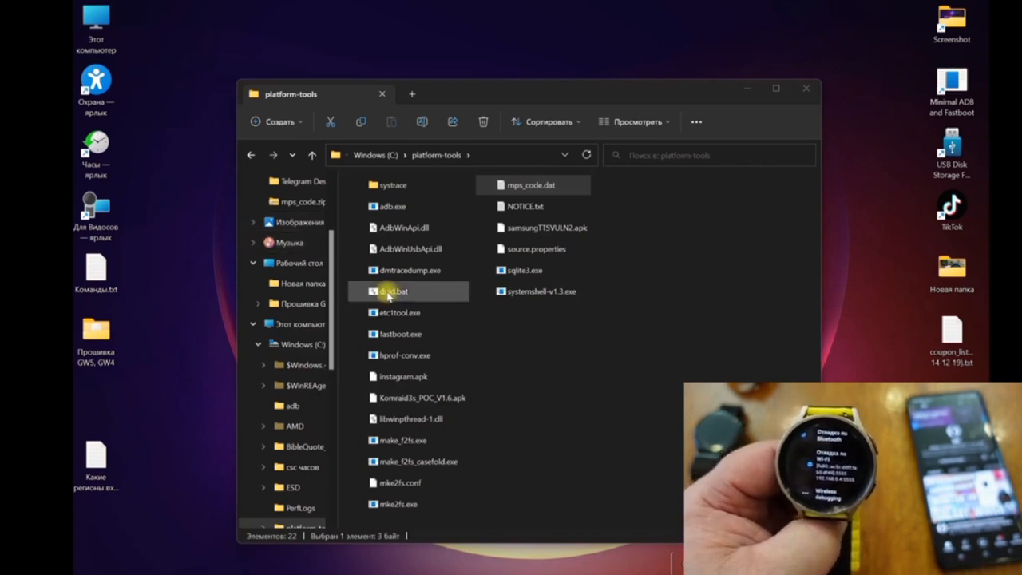
pyautogui.click(535, 354)
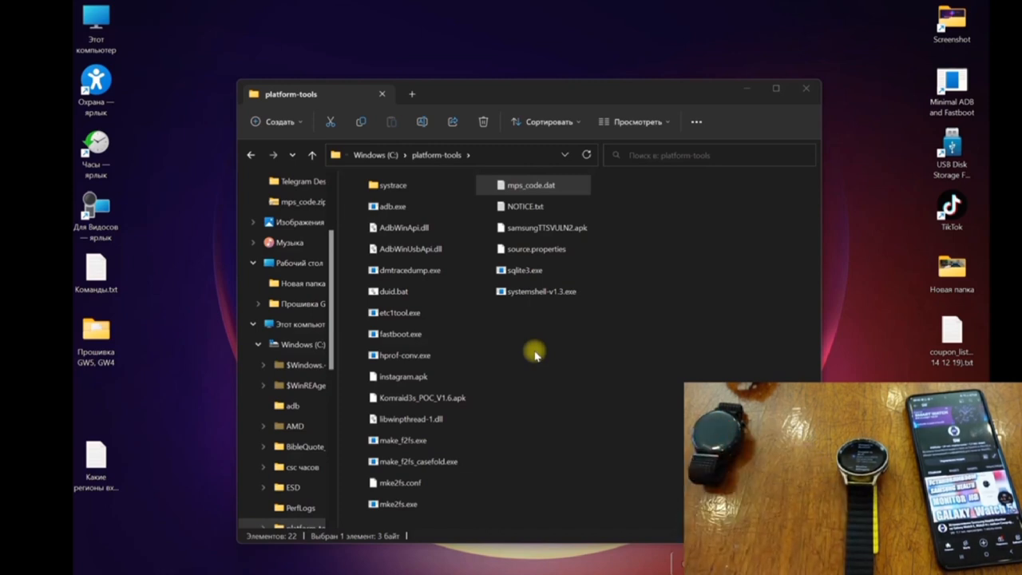
pyautogui.moveTo(548, 373)
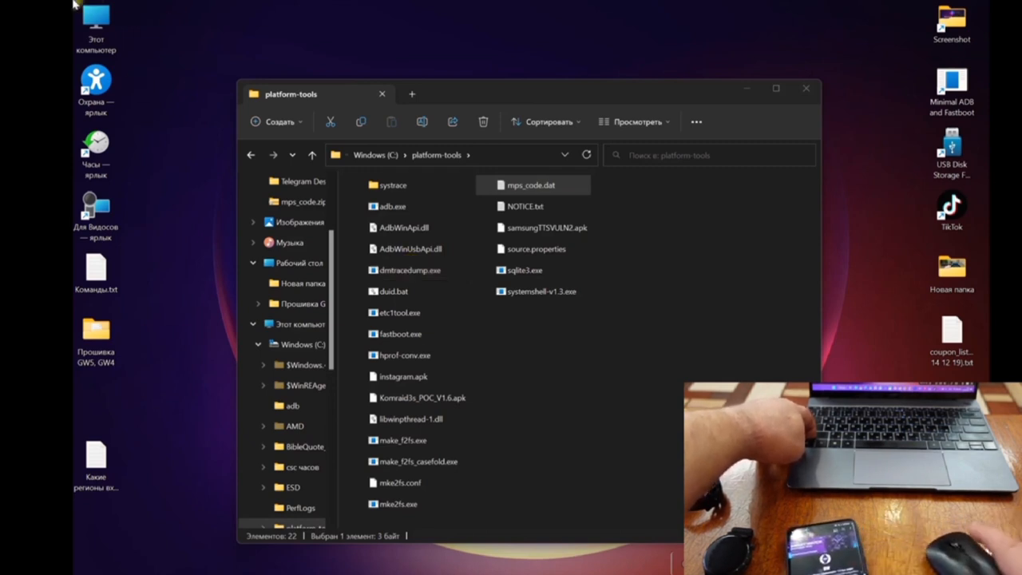
pyautogui.moveTo(652, 387)
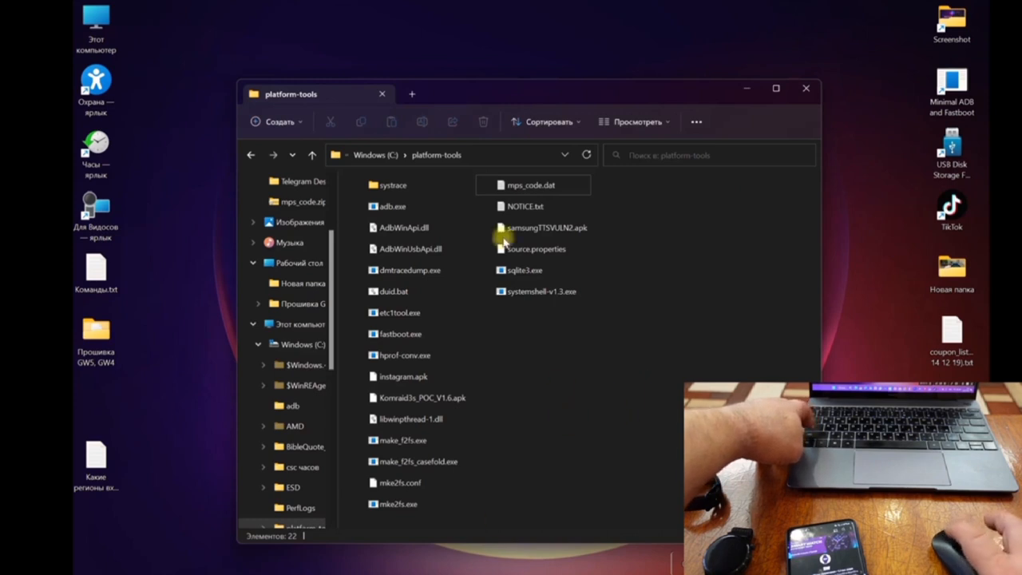
pyautogui.moveTo(631, 423)
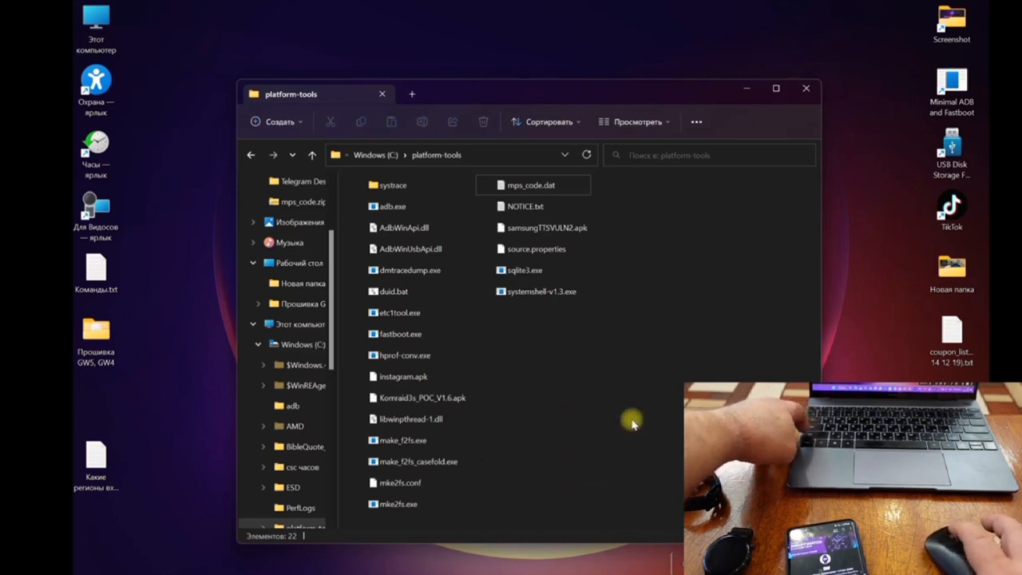
pyautogui.press('shift')
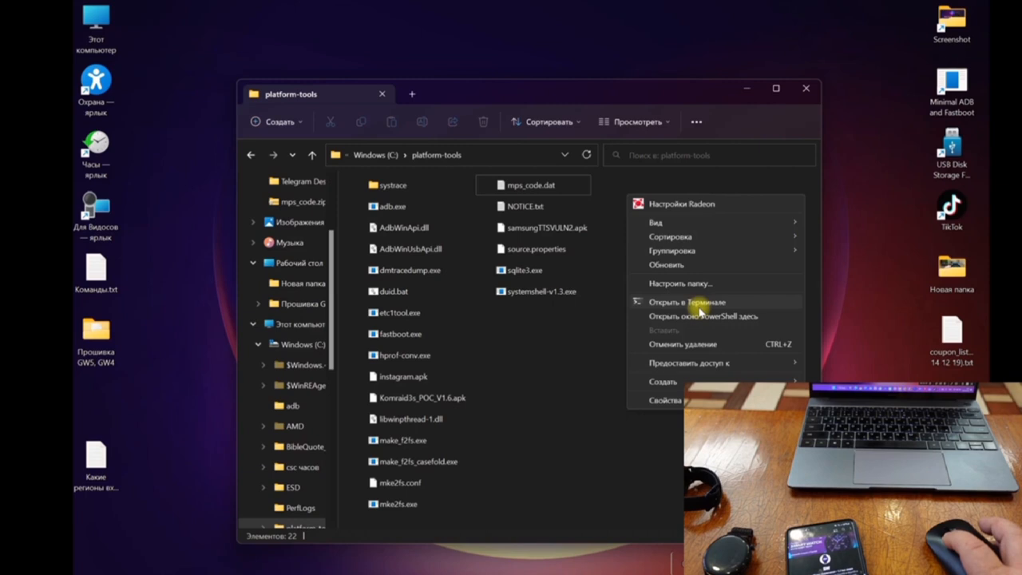
pyautogui.moveTo(701, 315)
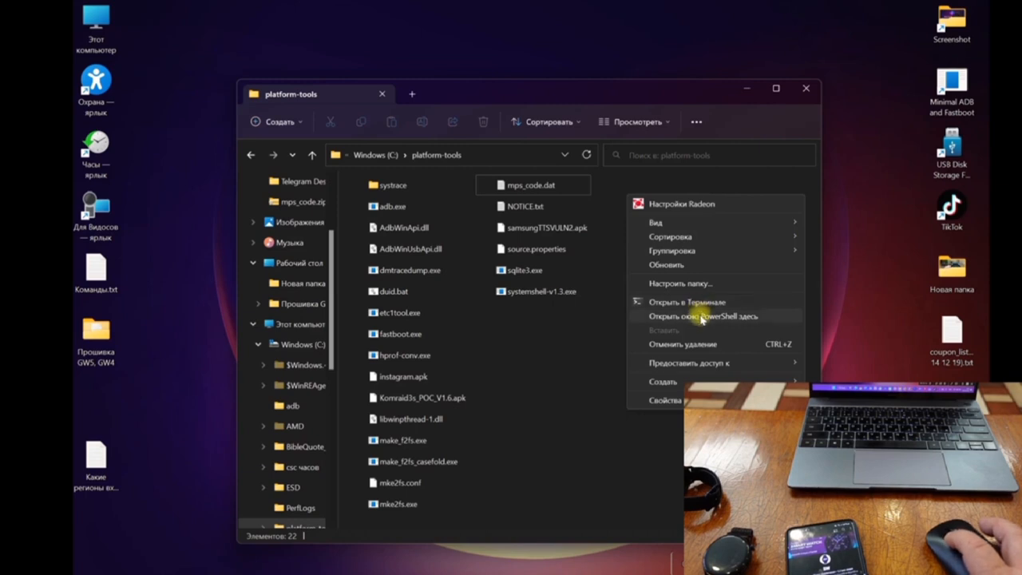
# - Open a PowerShell window in the C:\platform-tools folder
pyautogui.click(695, 307)
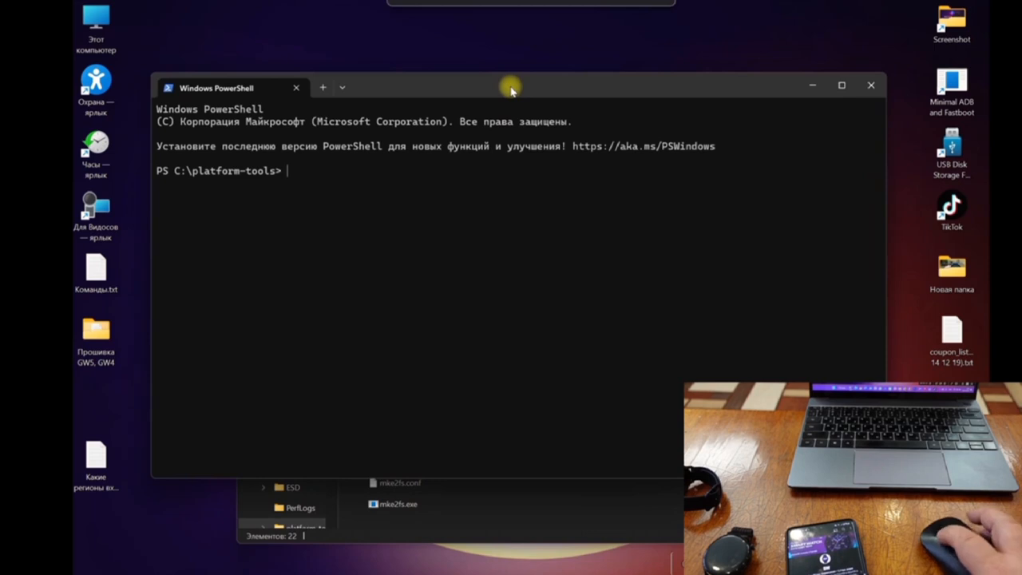
pyautogui.moveTo(191, 189)
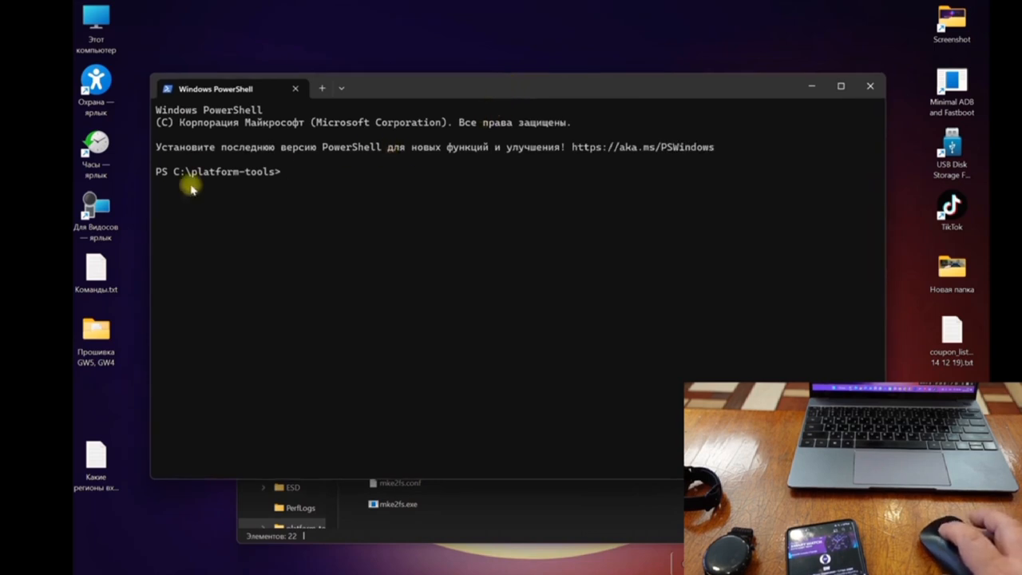
# - Open Команды.txt, change the adb connect IP to 192.168.0.4, and select the command
pyautogui.doubleClick(95, 271)
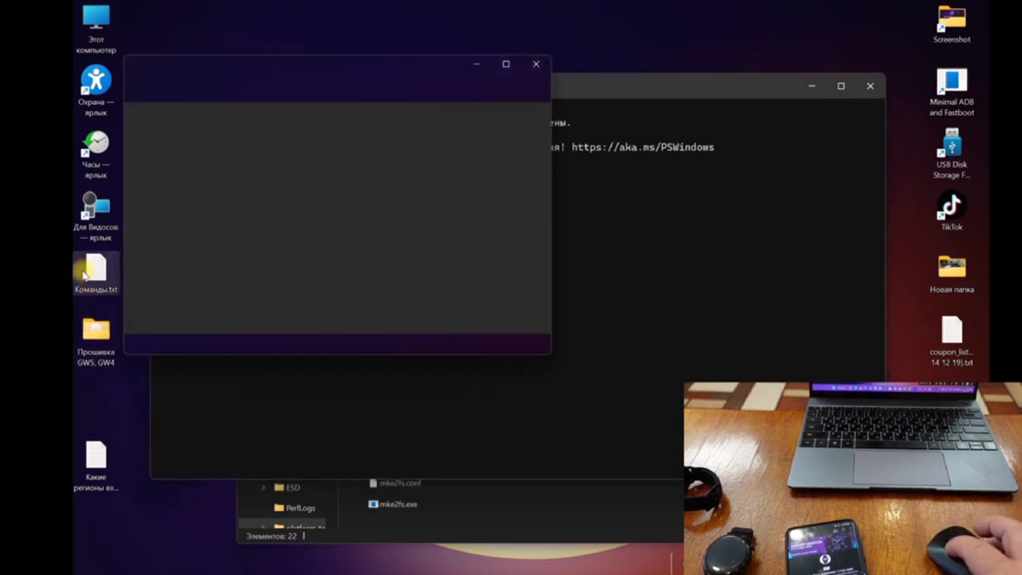
pyautogui.doubleClick(95, 274)
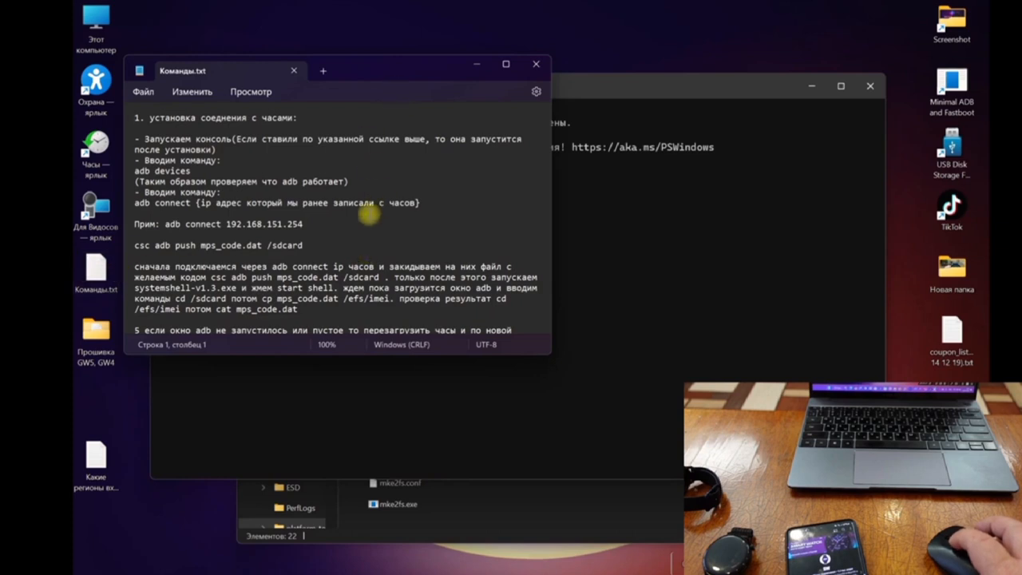
pyautogui.scroll(-3)
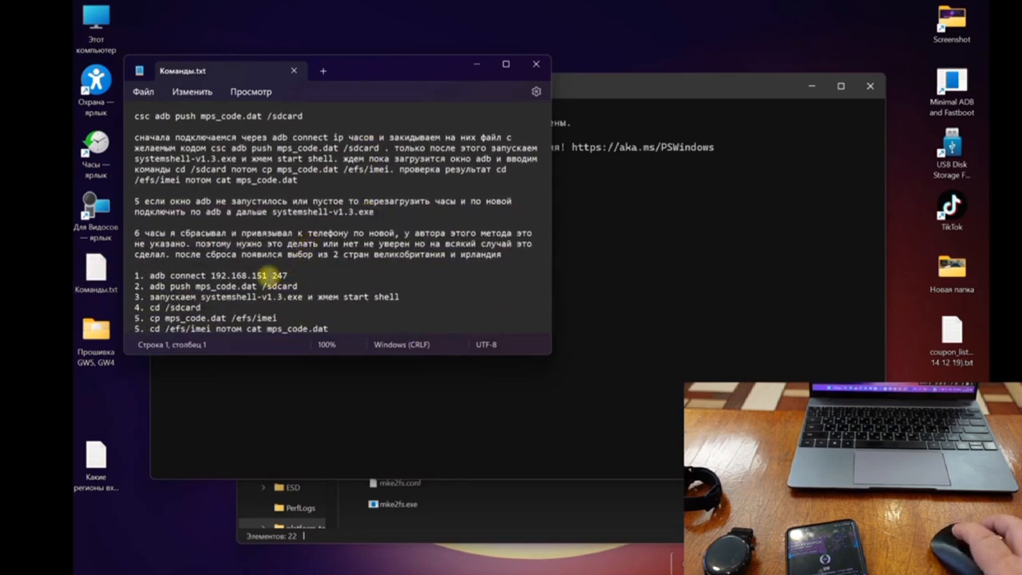
pyautogui.press('Backspace')
pyautogui.write('0.')
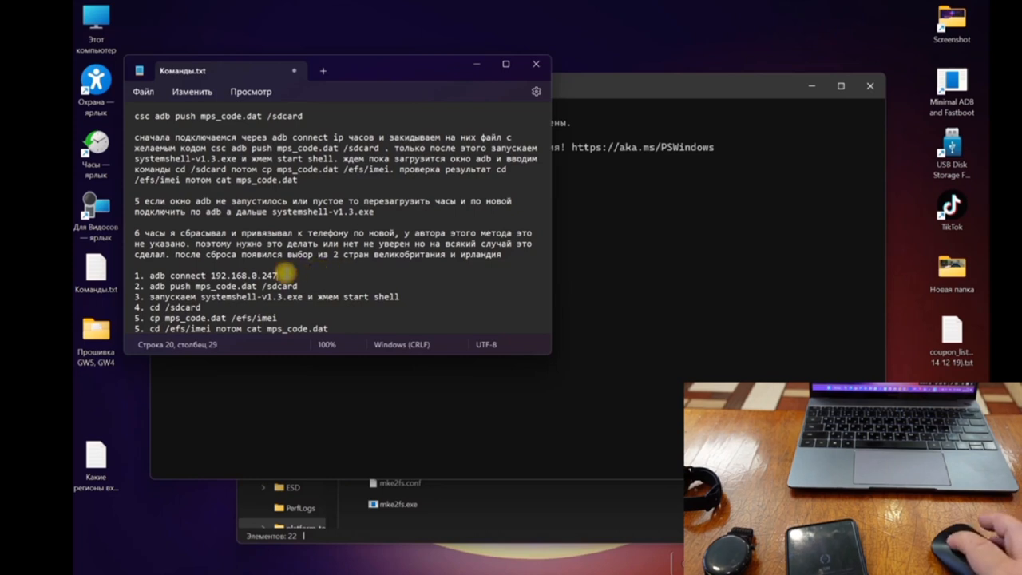
pyautogui.press('Backspace')
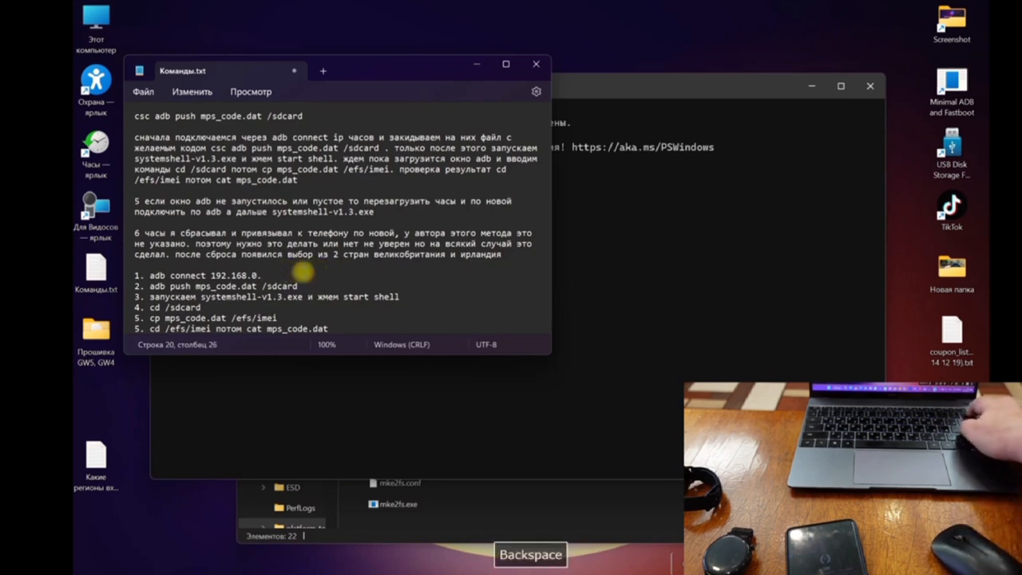
pyautogui.write('4')
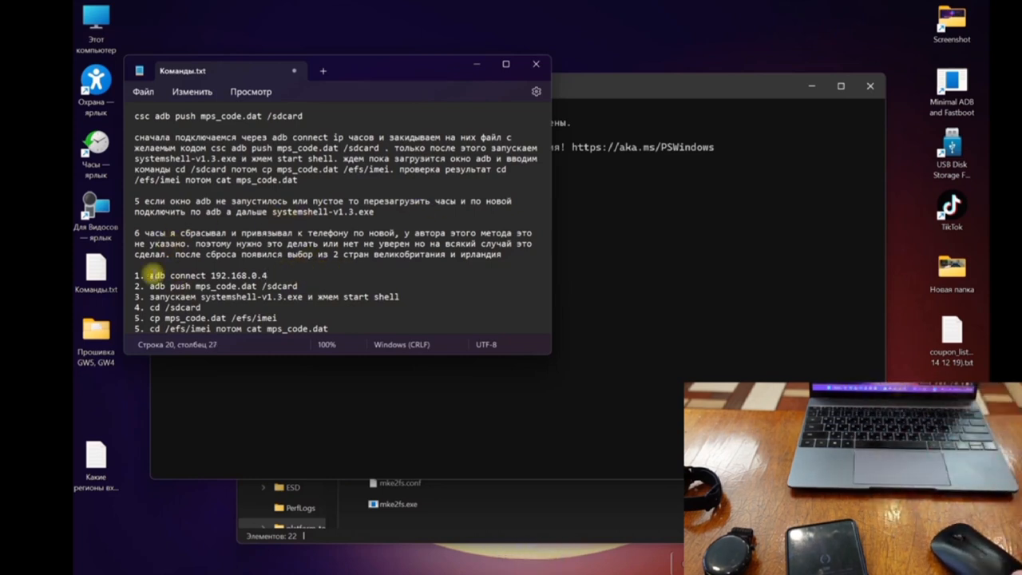
pyautogui.click(156, 275)
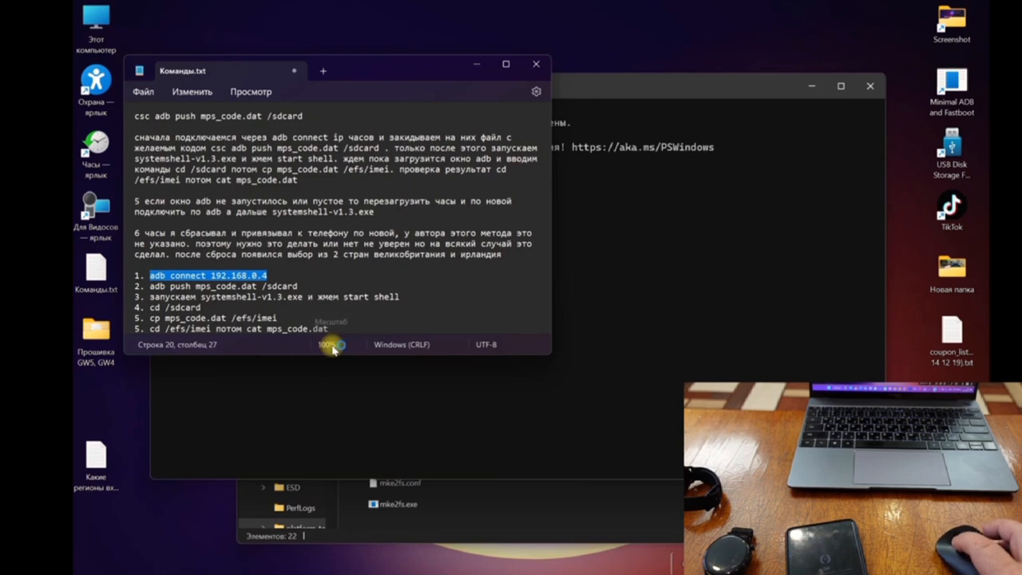
pyautogui.moveTo(359, 345)
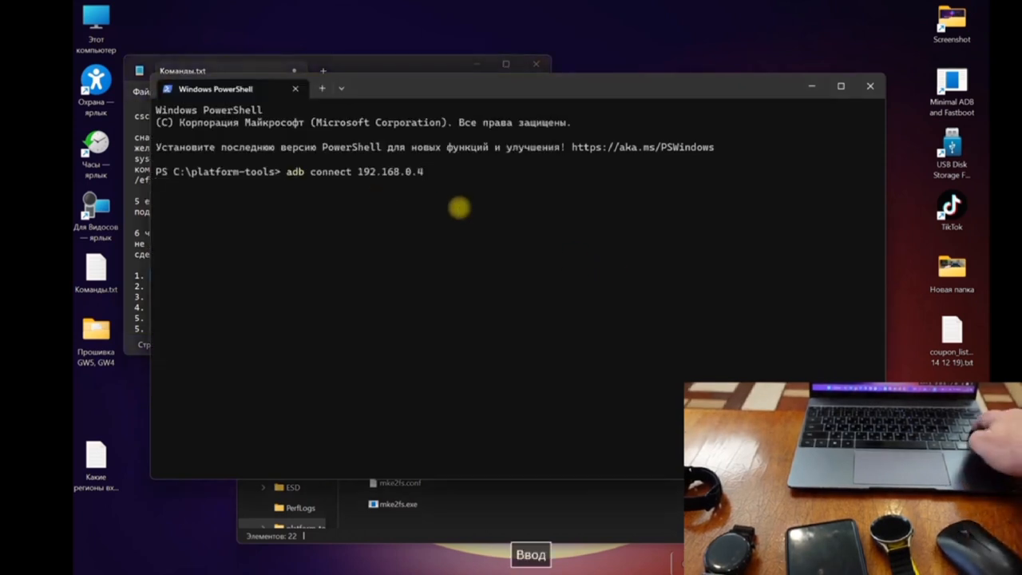
# - Run 'adb connect 192.168.0.4' at the PS C:\platform-tools prompt
pyautogui.press('Return')
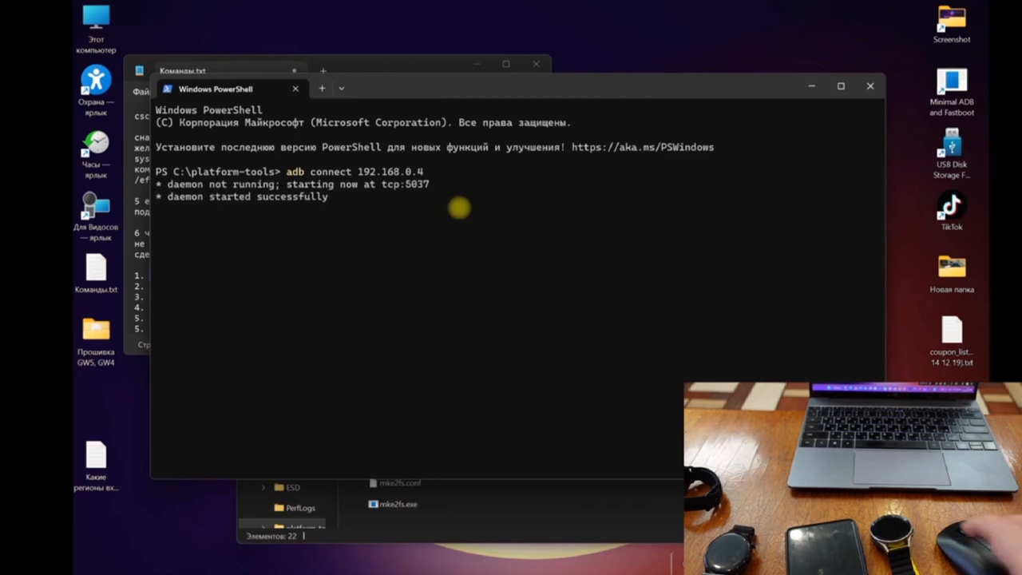
pyautogui.press('Return')
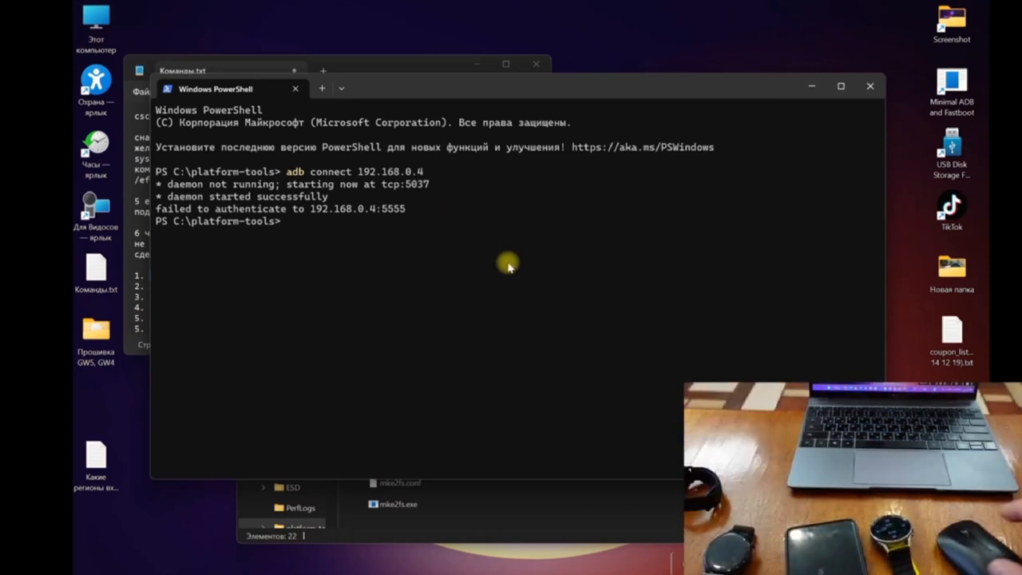
pyautogui.moveTo(289, 543)
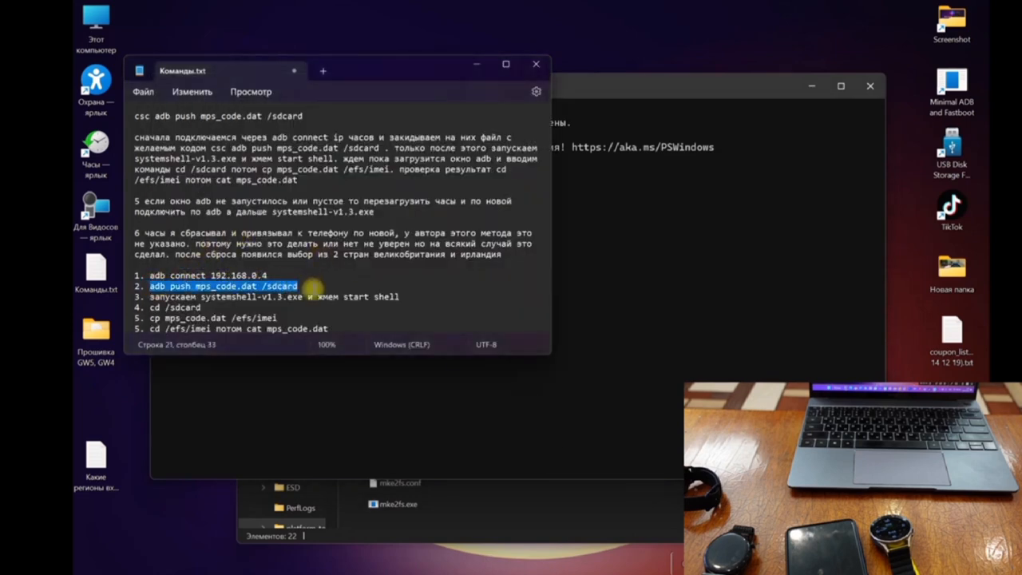
# - Run 'adb push mps_code.dat /sdcard' in PowerShell
pyautogui.rightClick(288, 286)
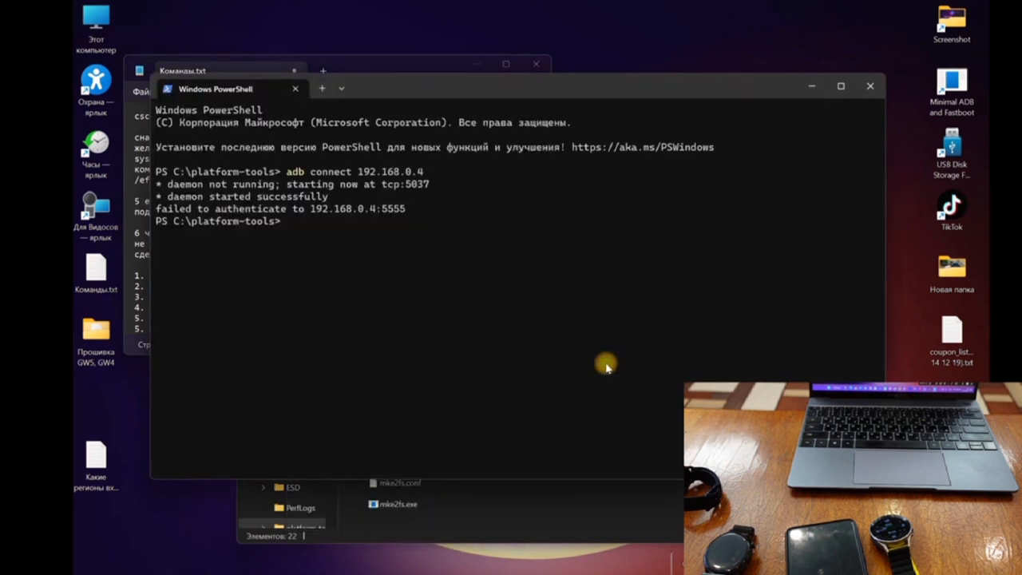
pyautogui.write('adb push mps_code.dat /sdcard')
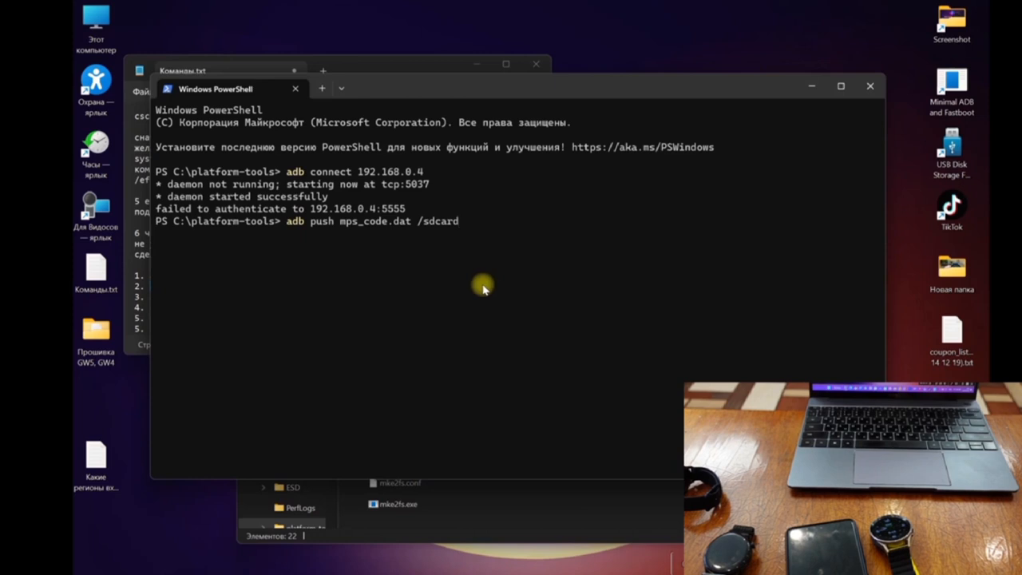
pyautogui.press('Return')
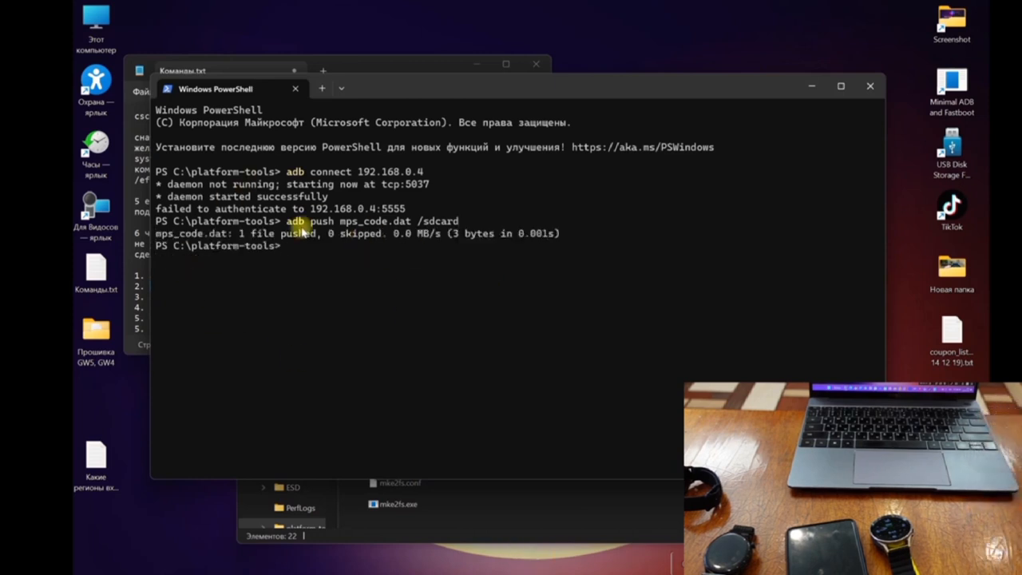
pyautogui.moveTo(579, 523)
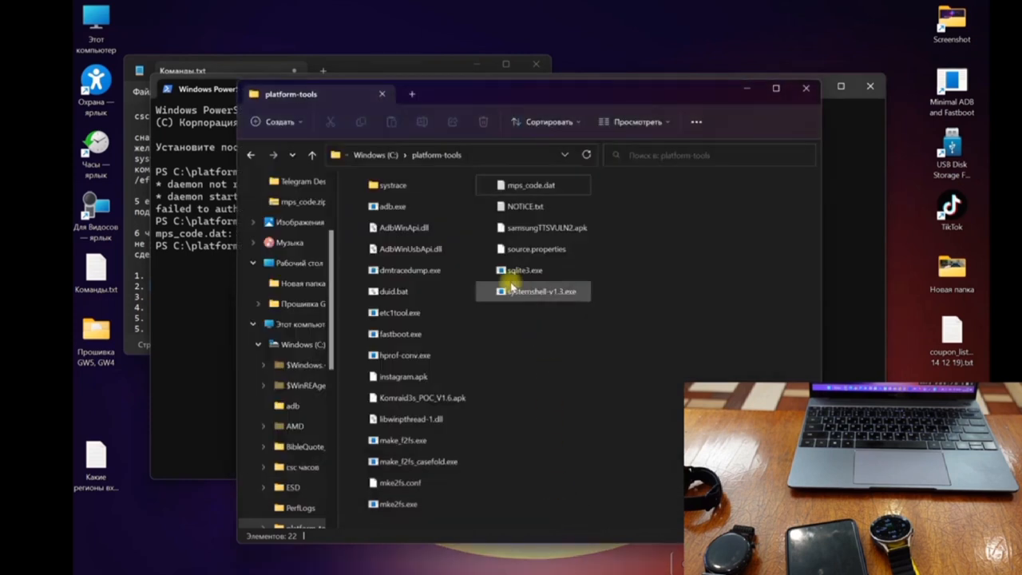
# - Launch systemshell-v1.3.exe from C:\platform-tools
pyautogui.click(533, 291)
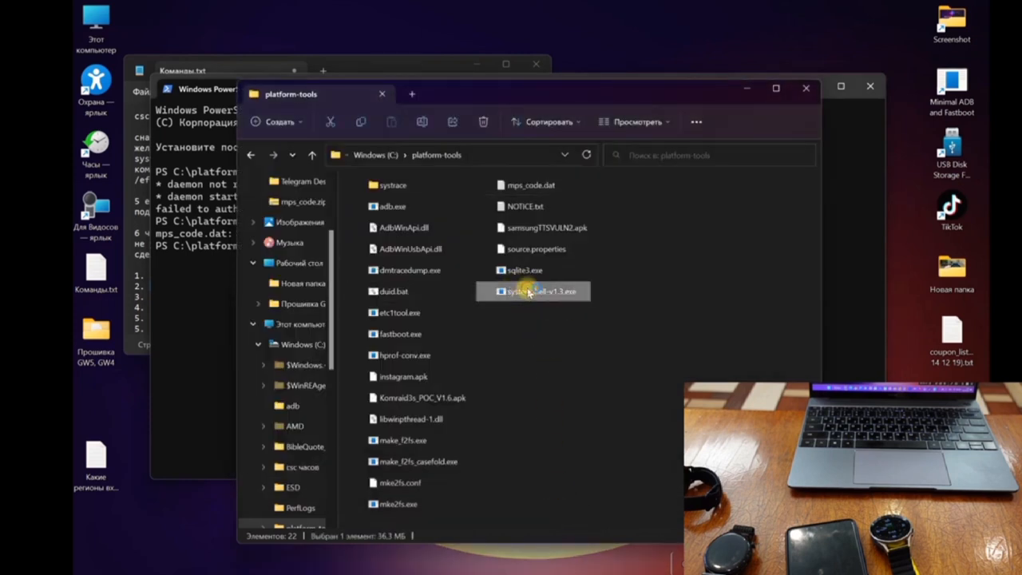
pyautogui.doubleClick(541, 290)
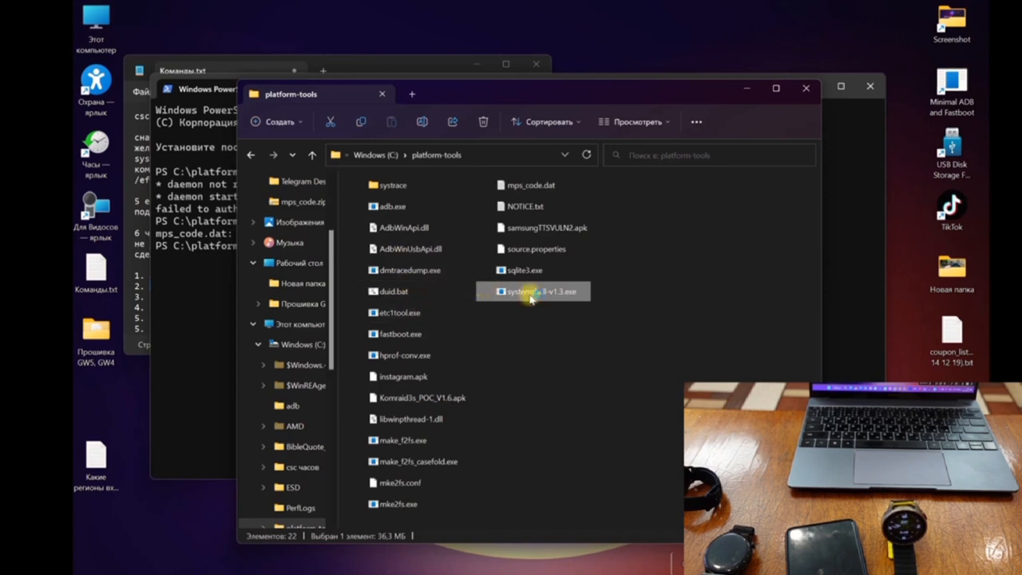
pyautogui.doubleClick(541, 290)
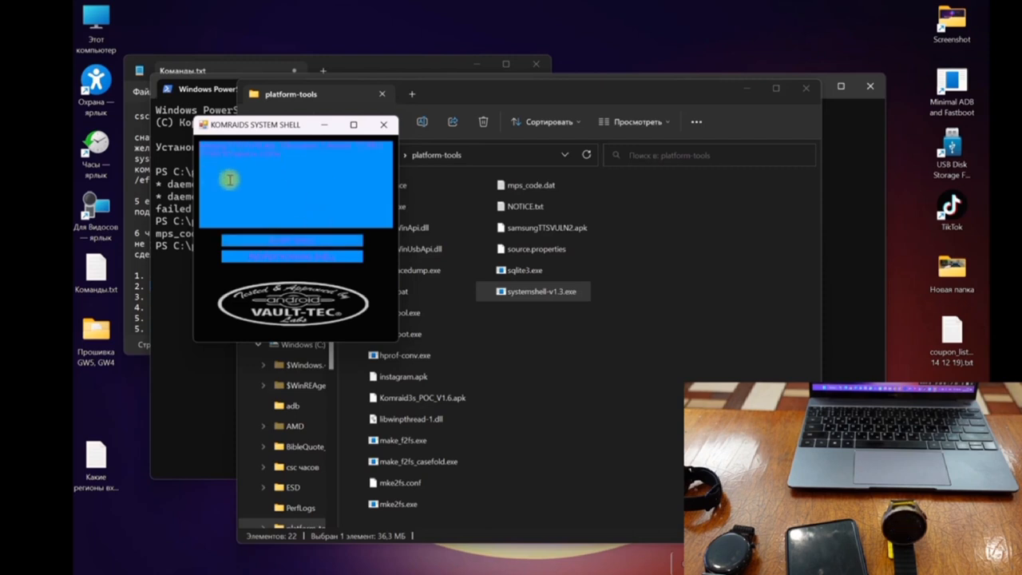
# - Start the Komraids System Shell so an adb.exe terminal opens on the watch
pyautogui.click(383, 125)
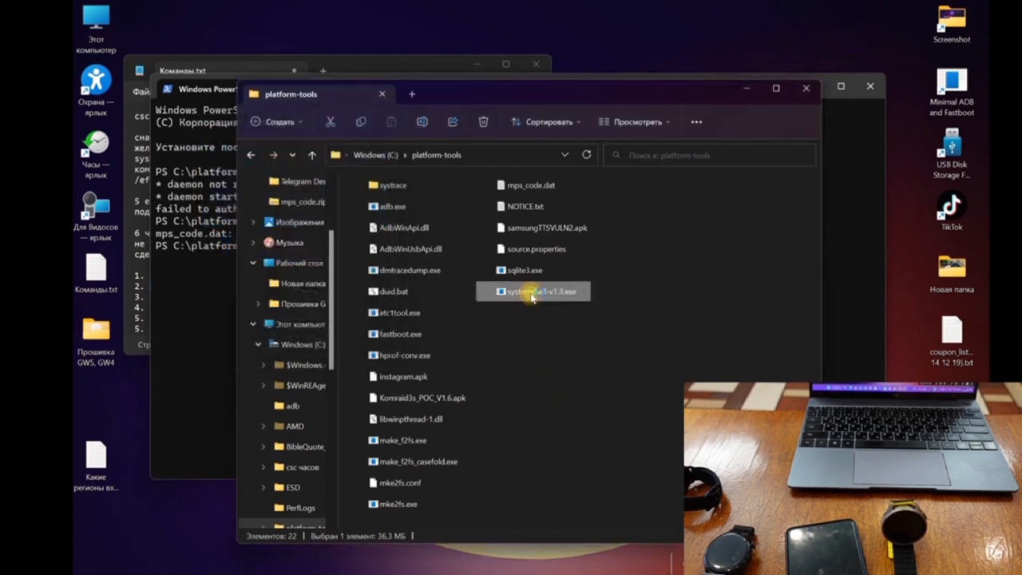
pyautogui.doubleClick(541, 290)
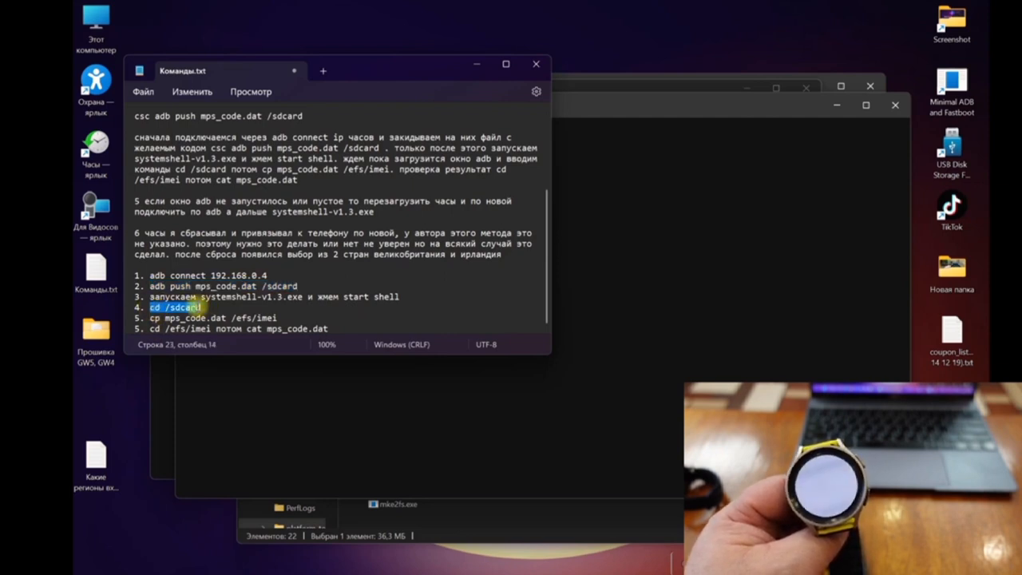
# - Run 'cd /sdcard' in the adb.exe terminal
pyautogui.rightClick(175, 307)
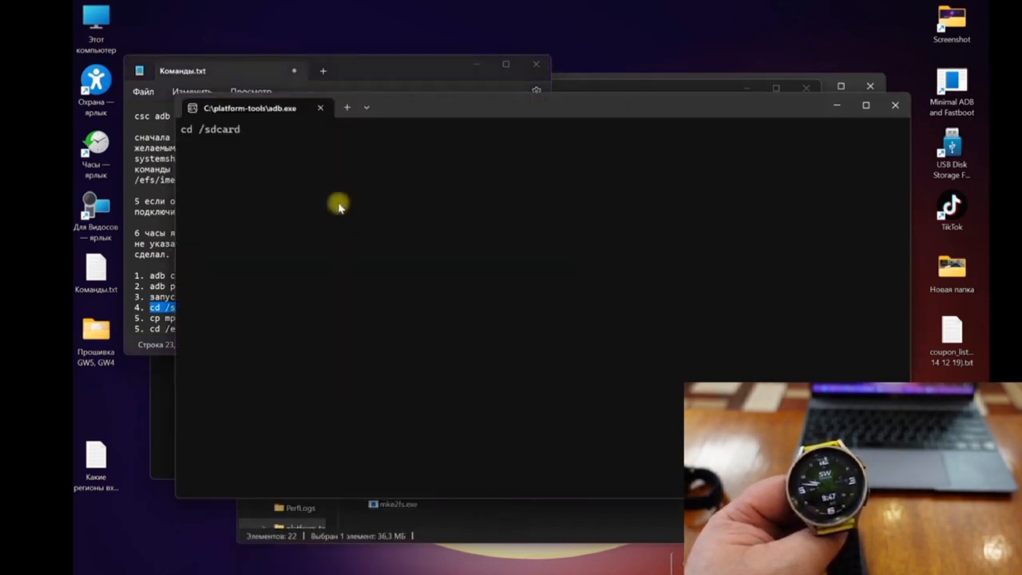
pyautogui.moveTo(379, 206)
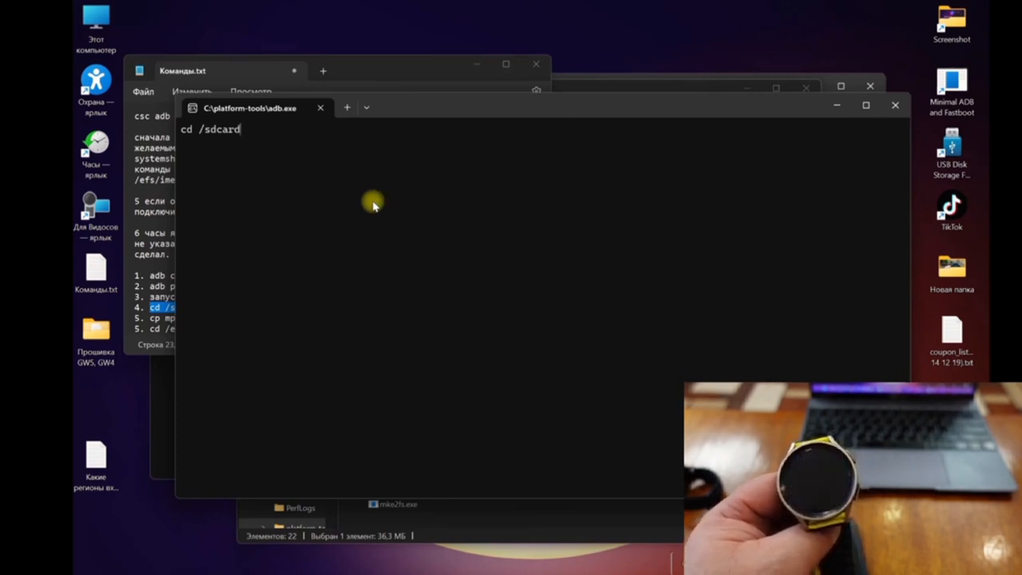
pyautogui.moveTo(252, 129)
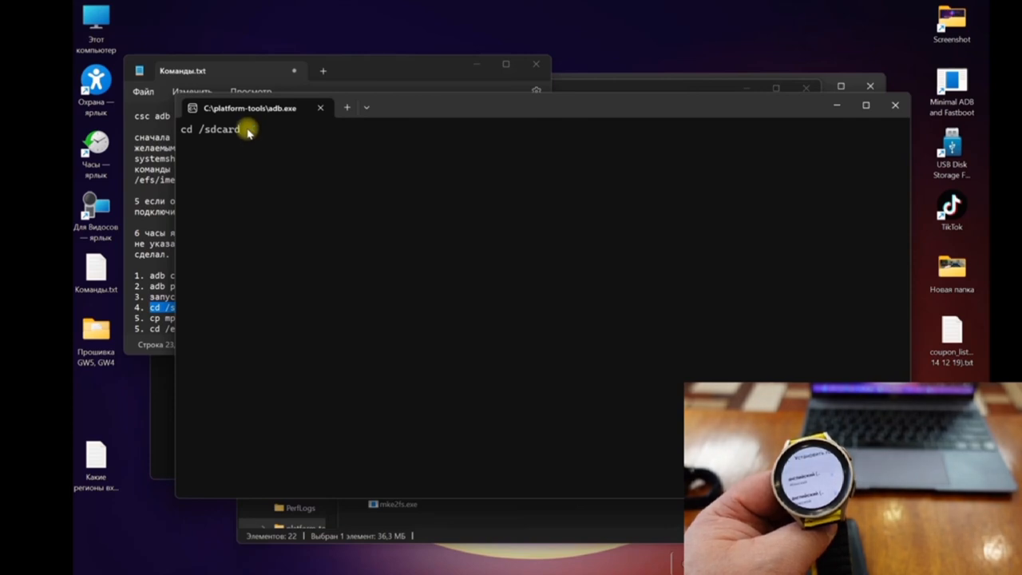
pyautogui.press('Return')
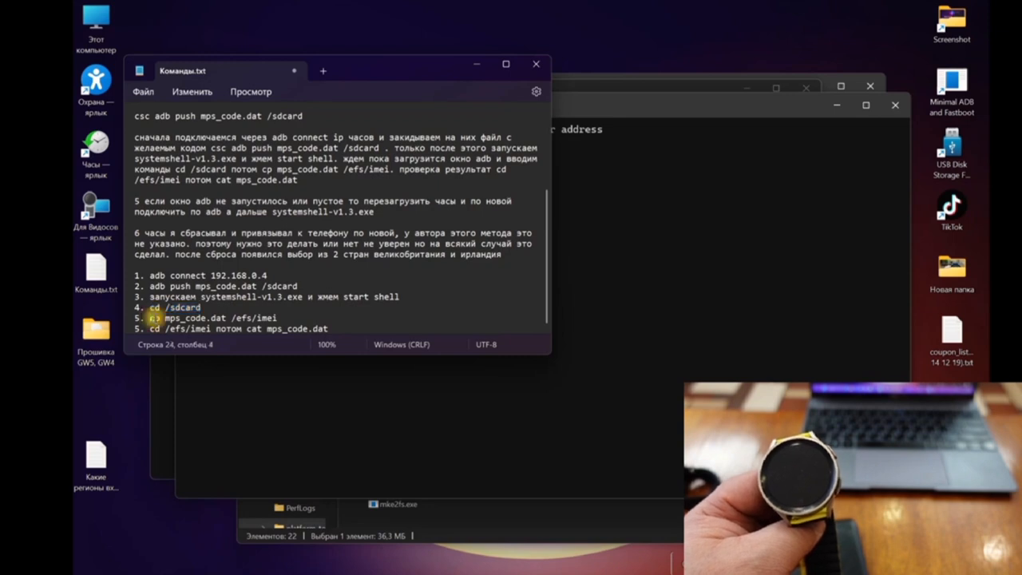
# - Copy mps_code.dat into /efs/imei and change into /efs/imei
pyautogui.moveTo(149, 317); pyautogui.dragTo(271, 318)
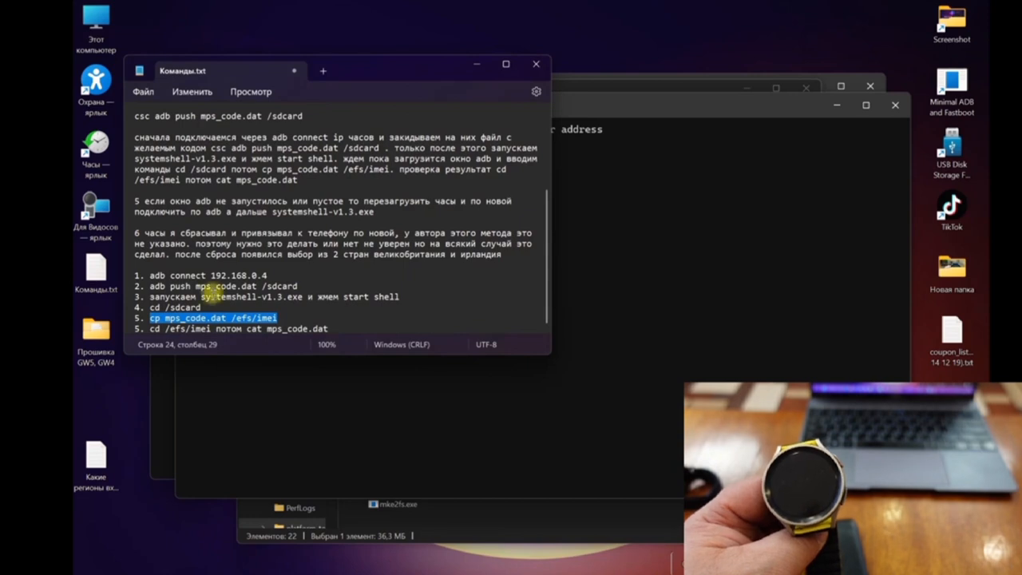
pyautogui.moveTo(546, 288)
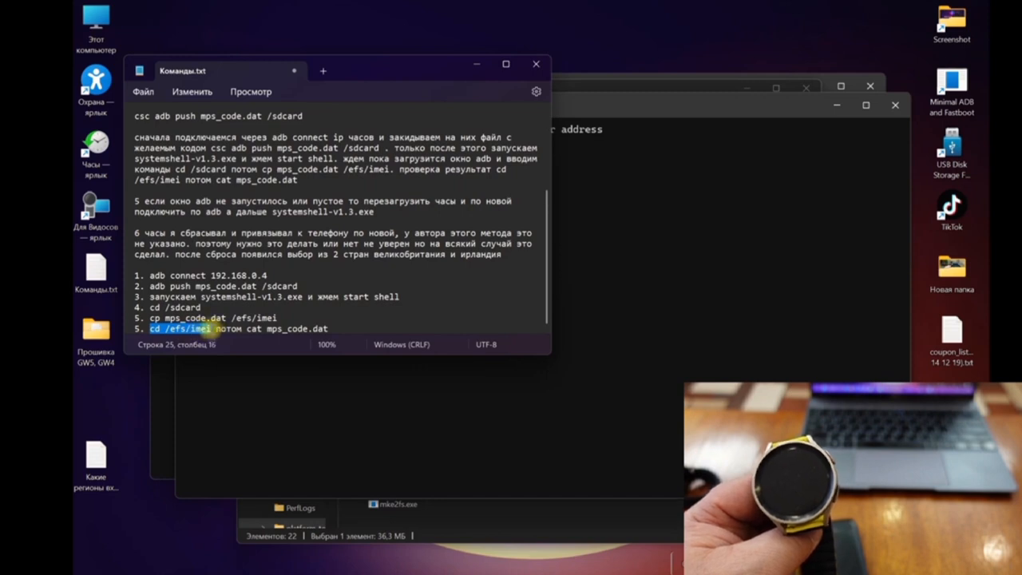
pyautogui.rightClick(180, 328)
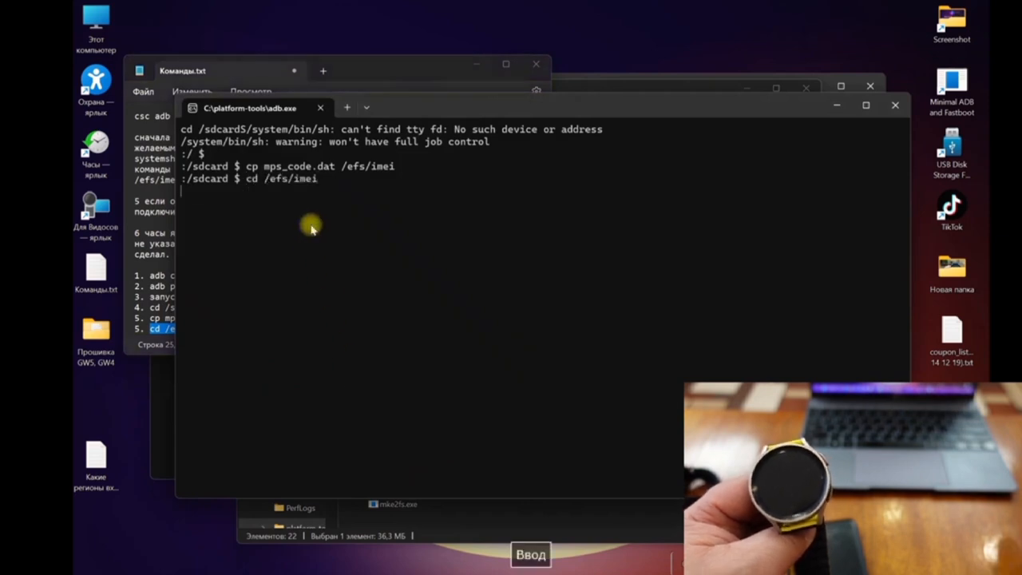
pyautogui.press('Return')
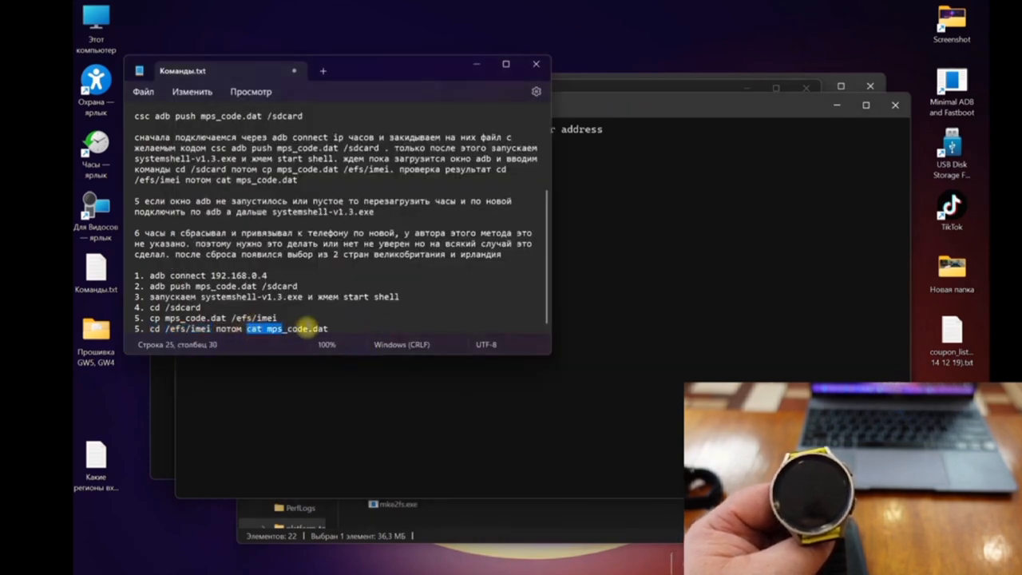
# - Run 'cat mps_code.dat' to confirm it reads SER, then close the Команды.txt notes
pyautogui.rightClick(307, 328)
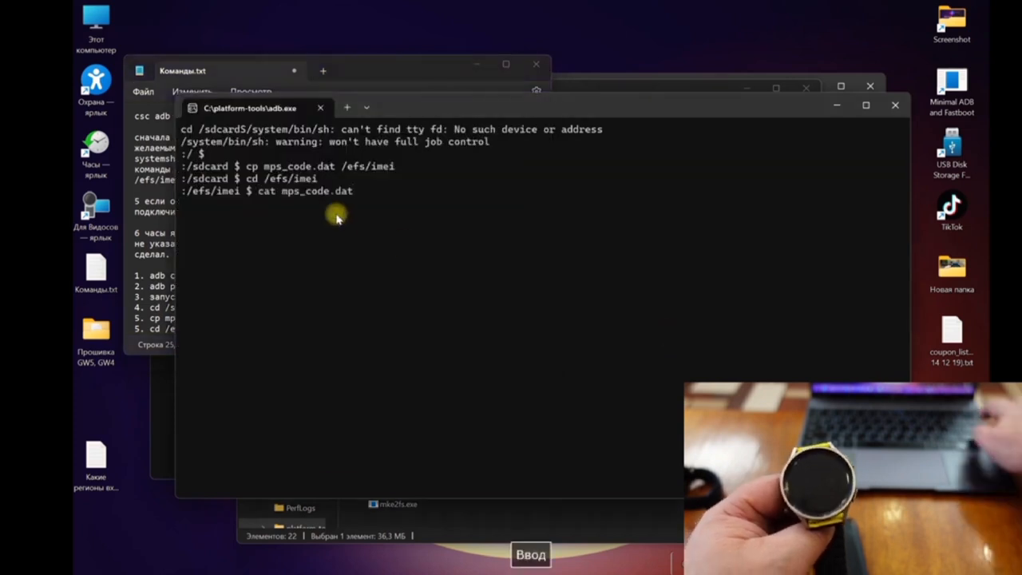
pyautogui.press('Return')
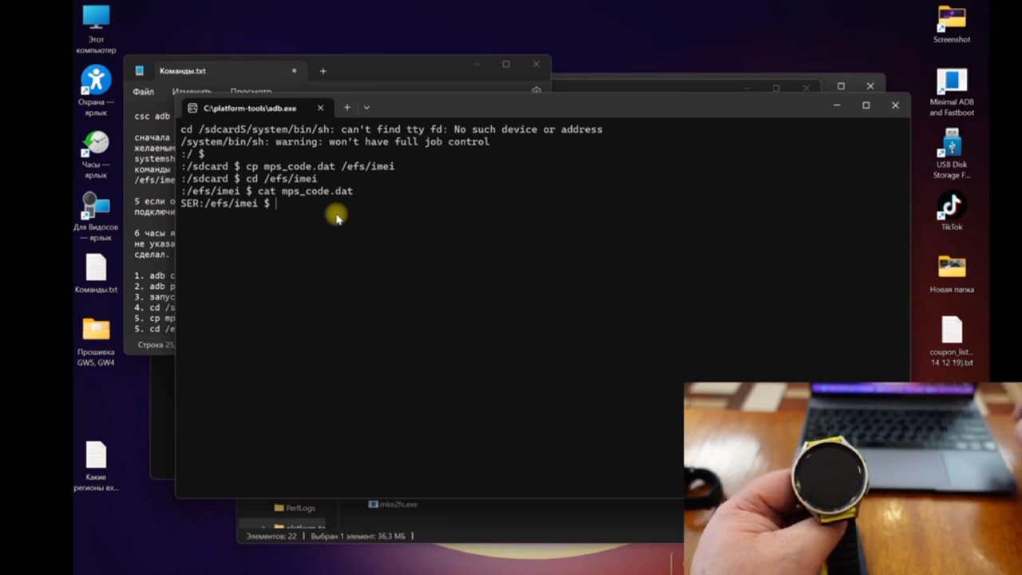
pyautogui.moveTo(228, 233)
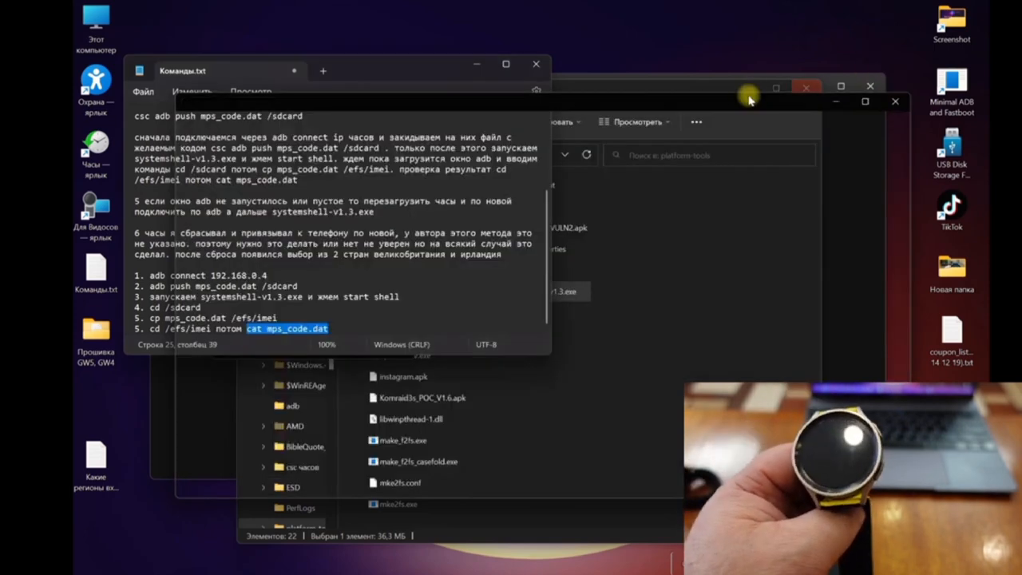
pyautogui.click(536, 63)
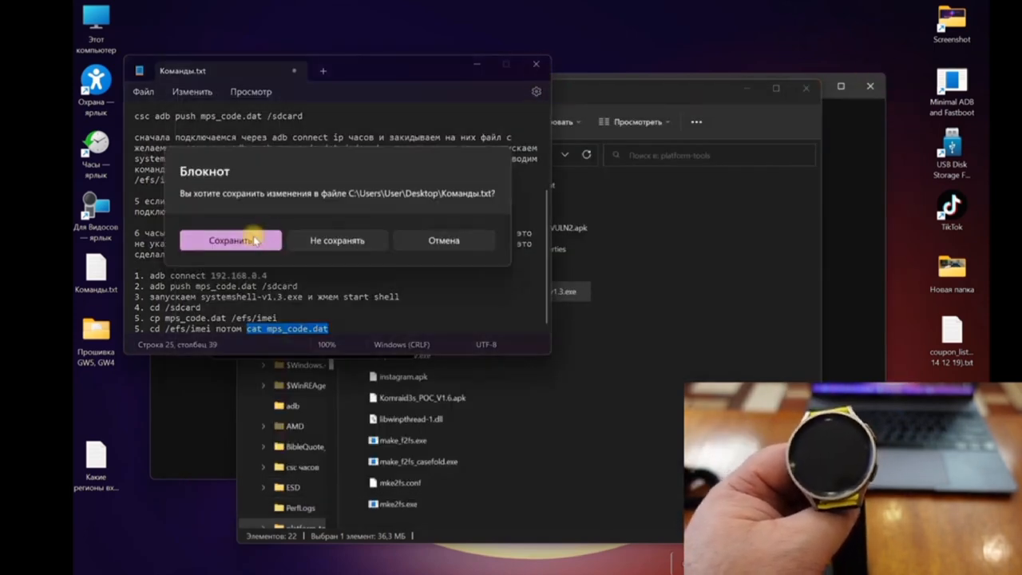